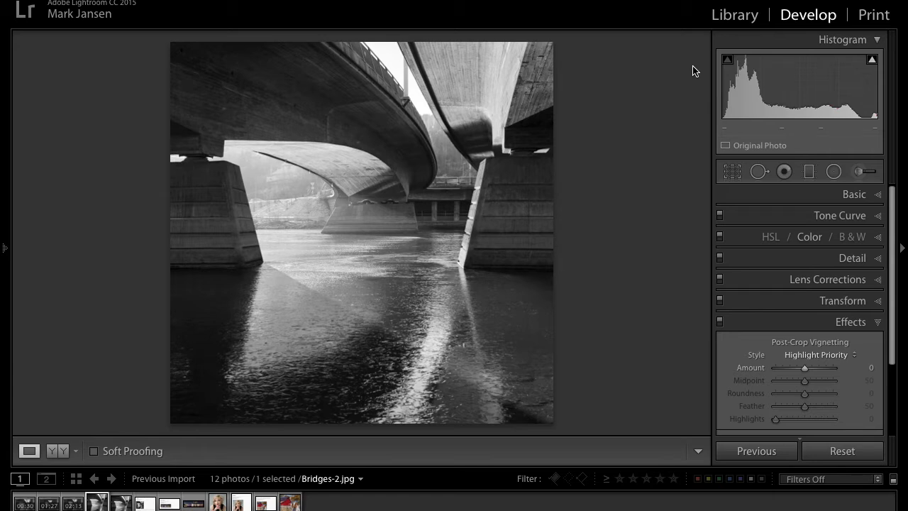
mouse_move(719, 19)
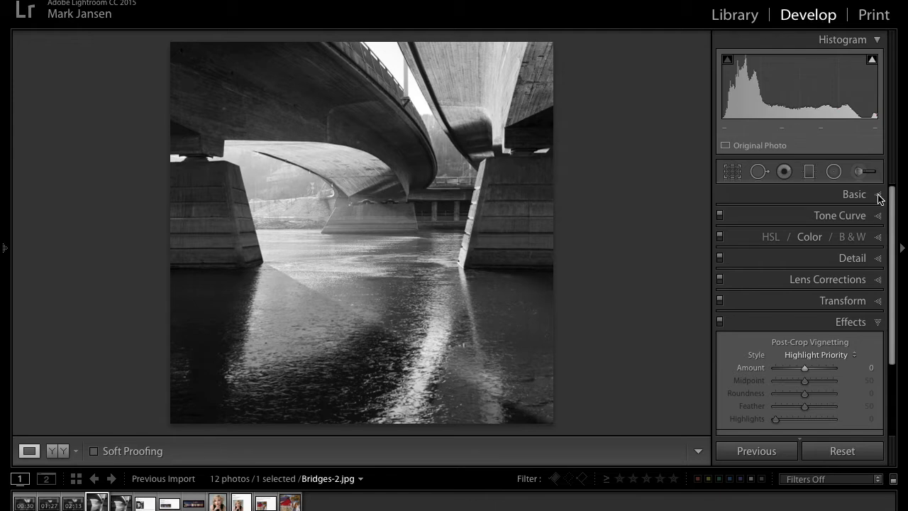
- Set Basic tone: slight exposure lift, highlights -48, shadows +41, whites +28, blacks -11, strong clarity
left_click(854, 193)
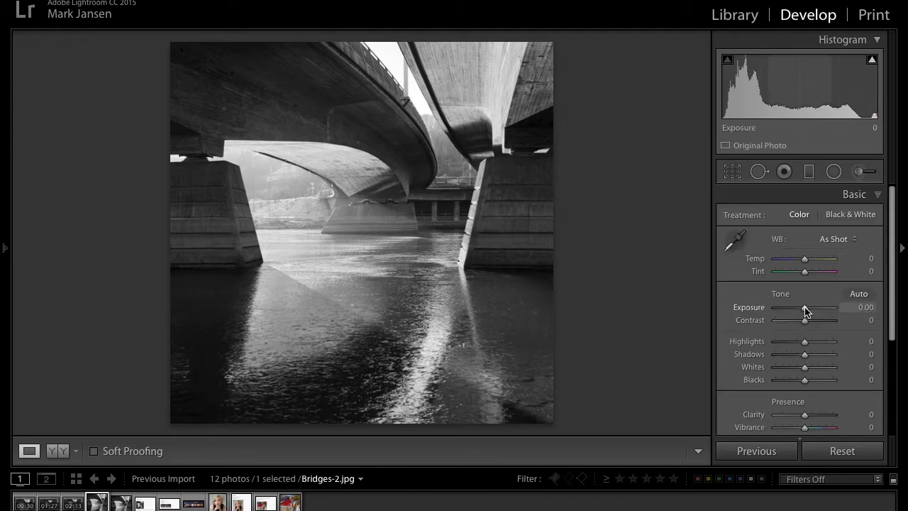
left_click_drag(804, 307, 806, 307)
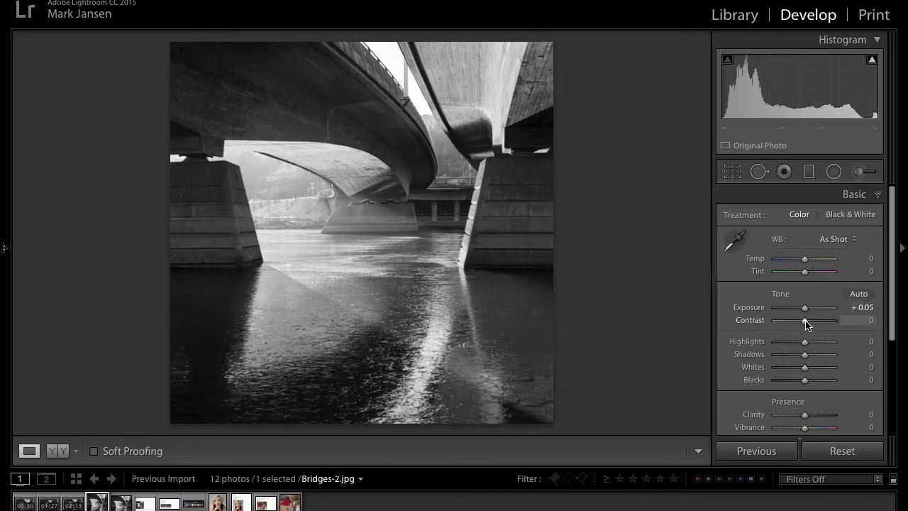
left_click_drag(805, 320, 804, 320)
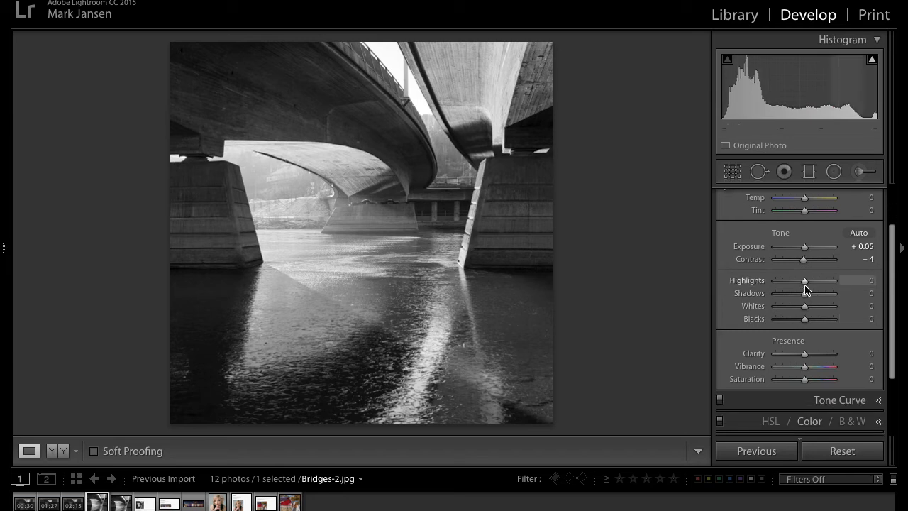
left_click_drag(804, 280, 813, 281)
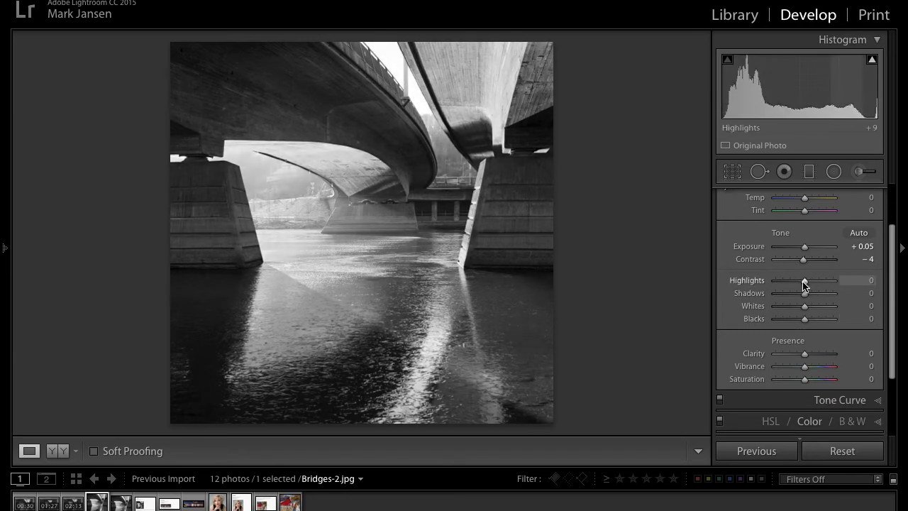
left_click_drag(805, 280, 790, 279)
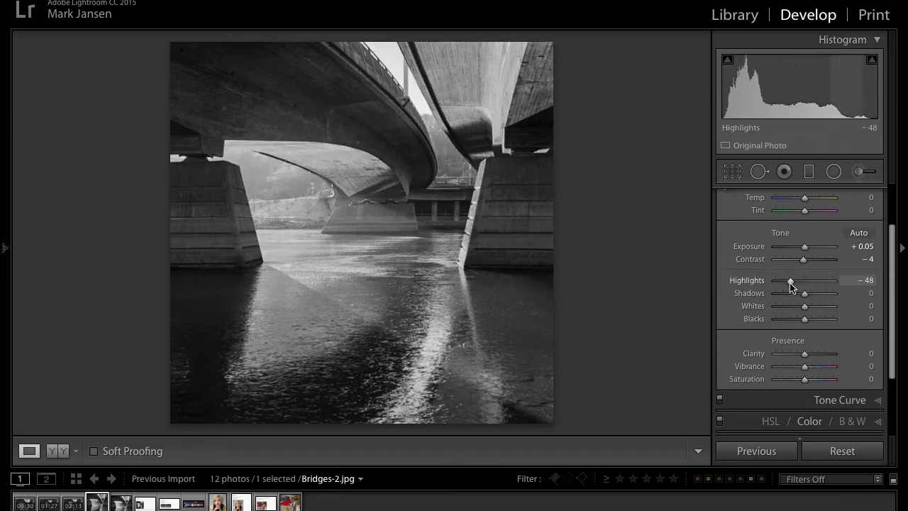
mouse_move(804, 293)
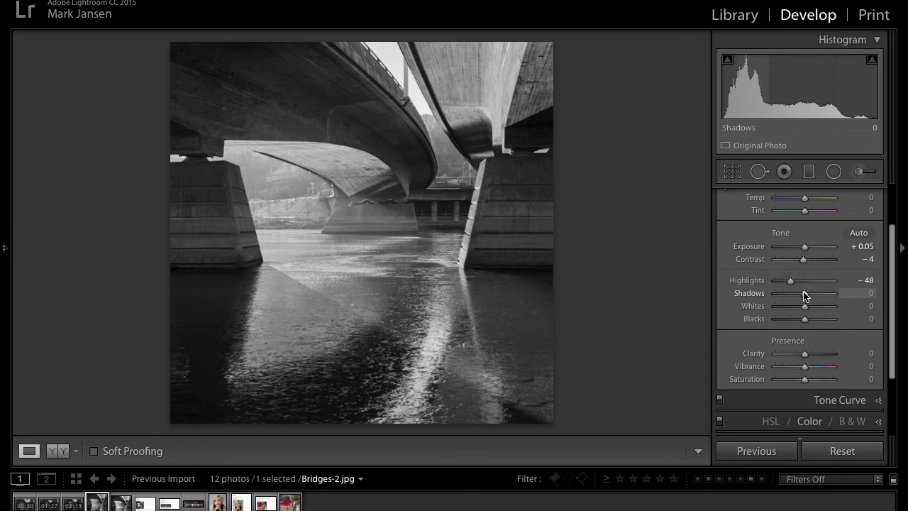
left_click_drag(805, 293, 814, 294)
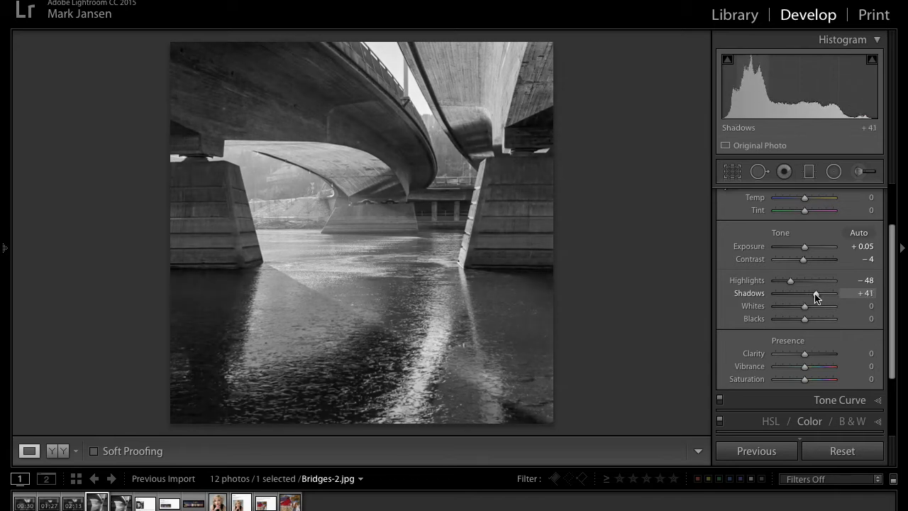
left_click_drag(805, 306, 809, 305)
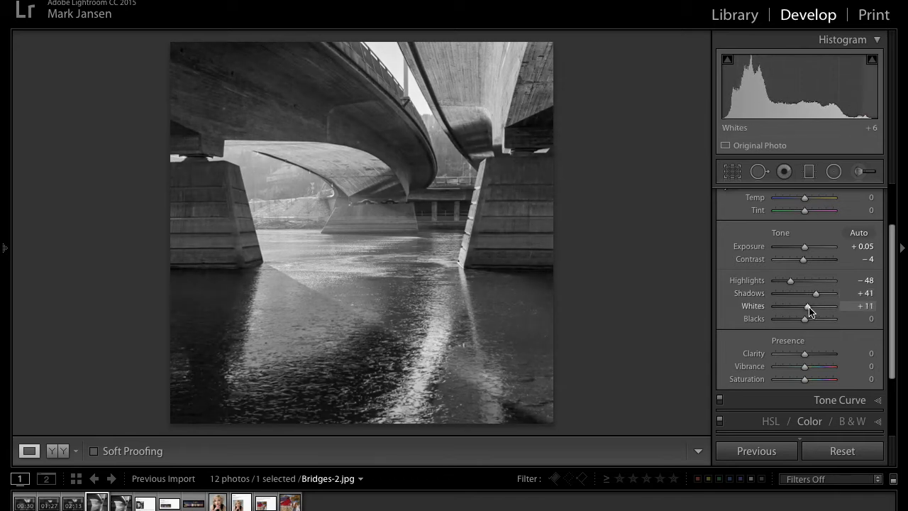
left_click_drag(808, 305, 820, 305)
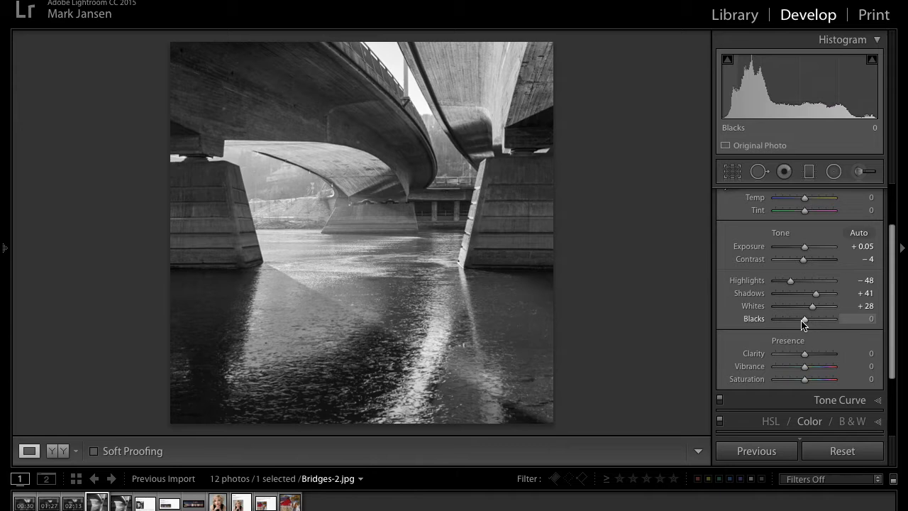
left_click_drag(804, 319, 800, 319)
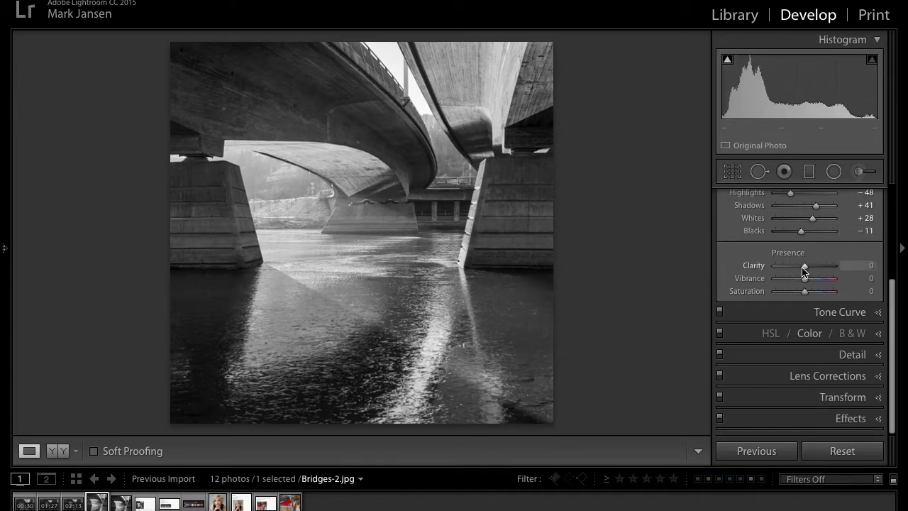
left_click_drag(805, 266, 832, 265)
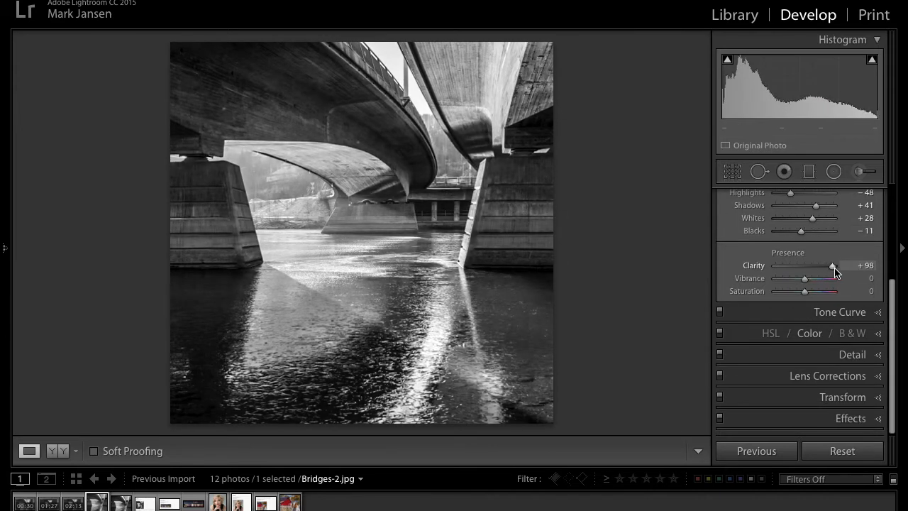
left_click_drag(832, 265, 819, 266)
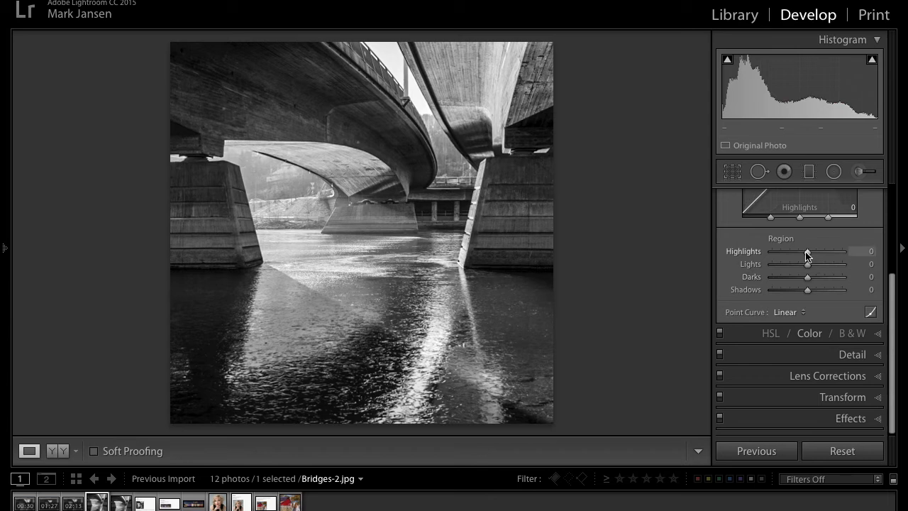
- Set the tone curve regions: Highlights +15, Lights +1, Shadows +21
left_click_drag(807, 251, 813, 251)
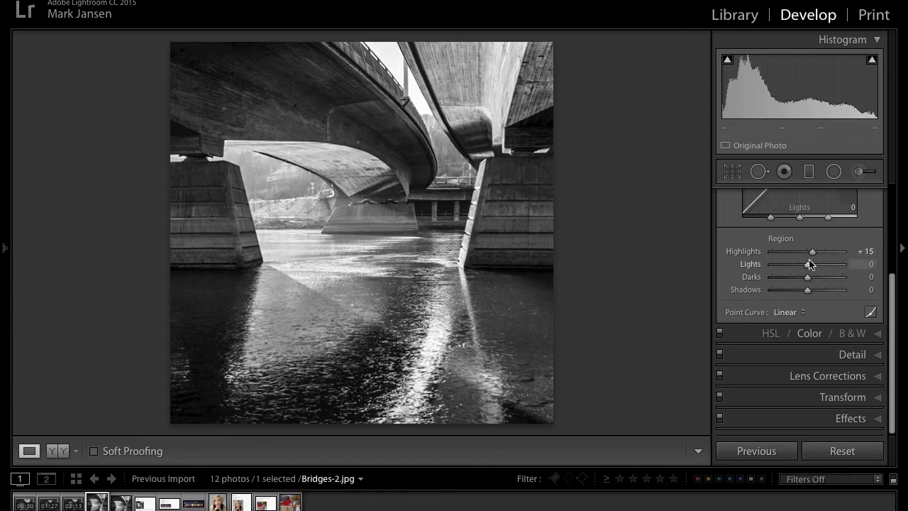
left_click_drag(807, 264, 809, 264)
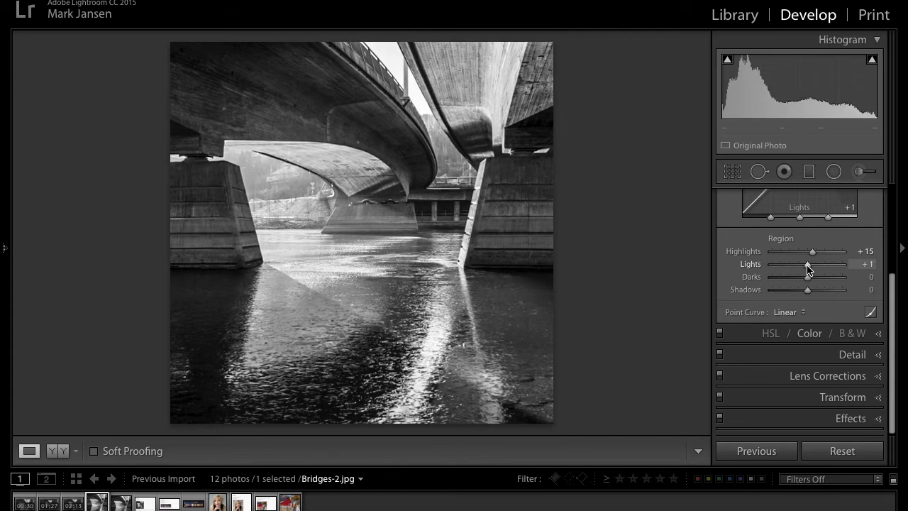
mouse_move(808, 276)
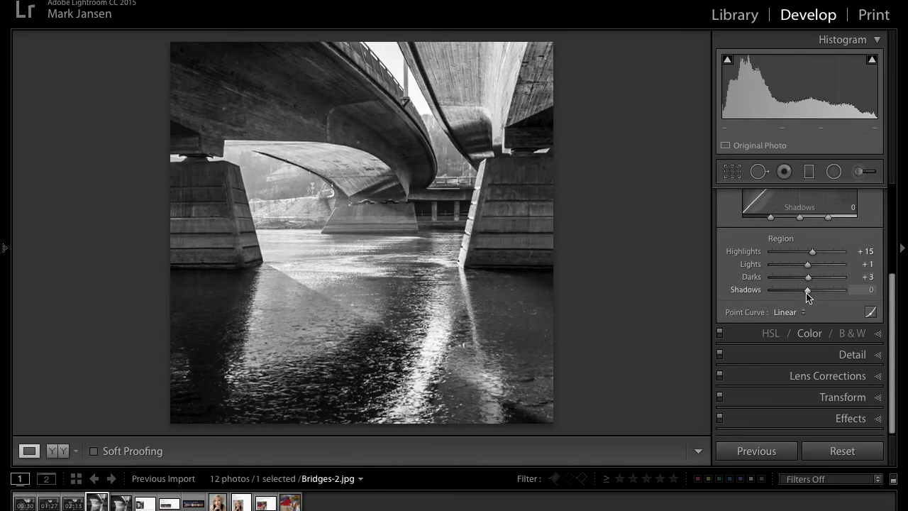
left_click_drag(807, 289, 815, 290)
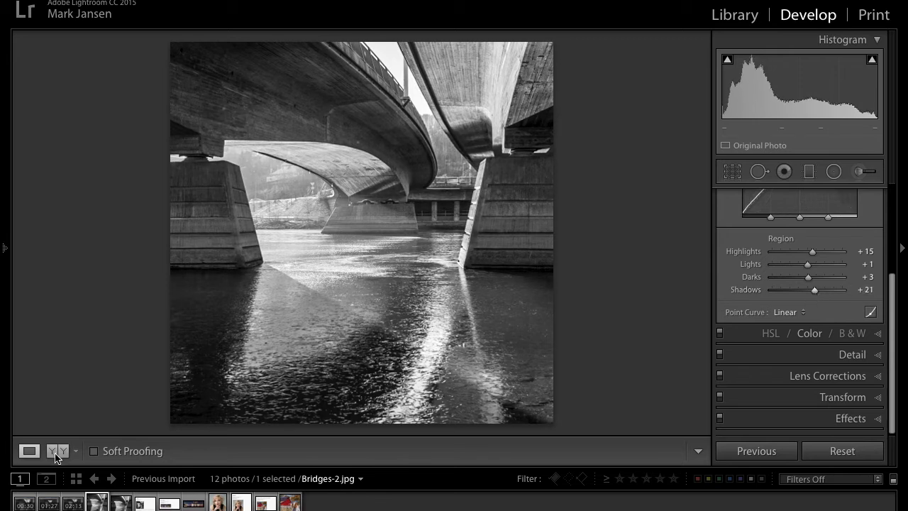
left_click(55, 450)
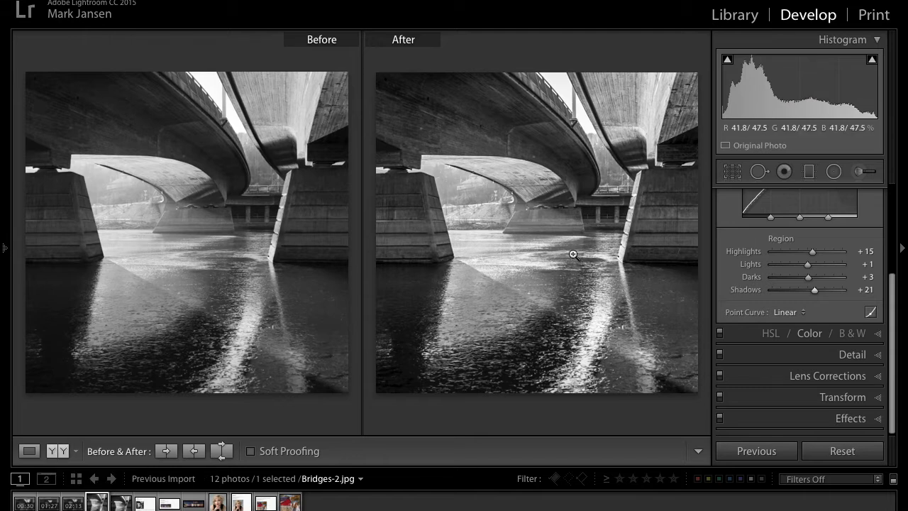
mouse_move(500, 210)
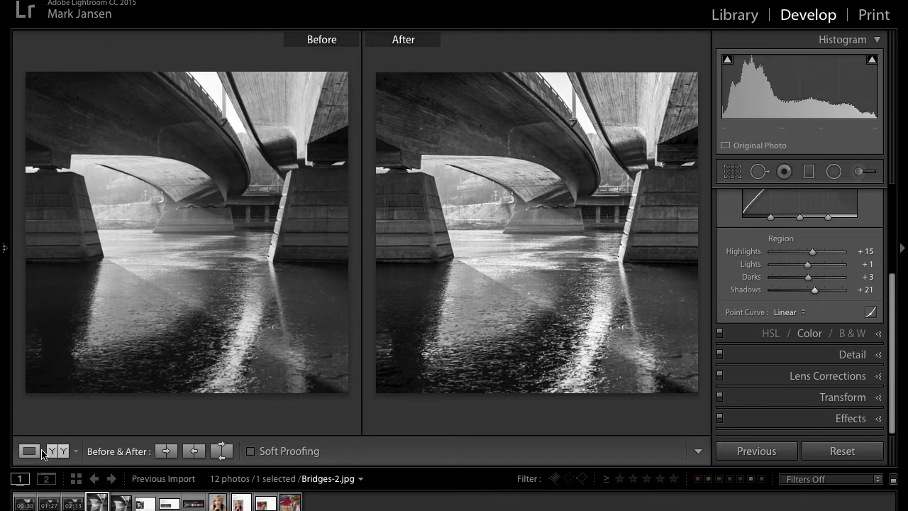
left_click(29, 450)
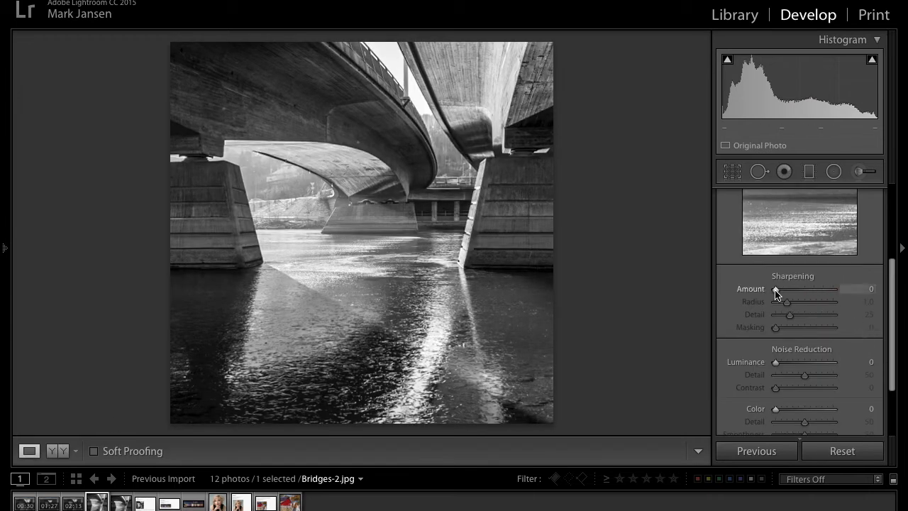
- Set Sharpening Amount to 80 and Luminance noise reduction to about 14
left_click_drag(775, 289, 794, 289)
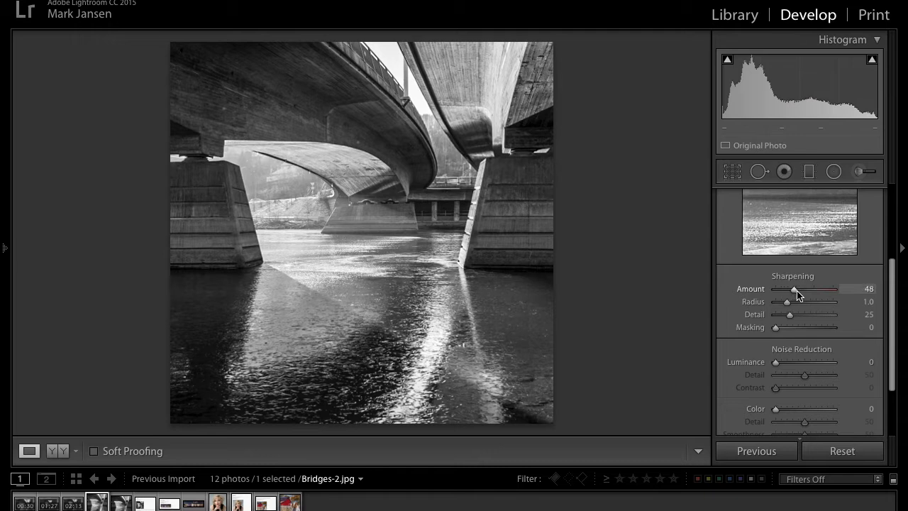
left_click_drag(794, 289, 791, 289)
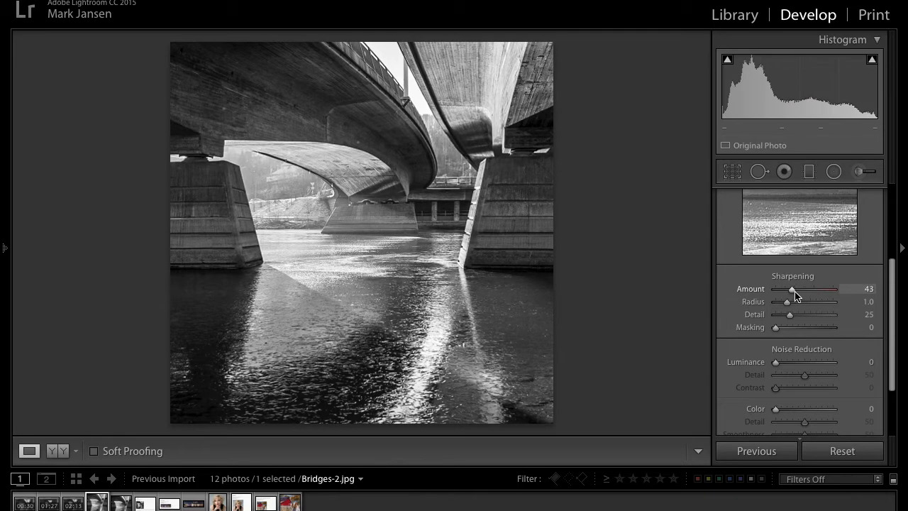
left_click_drag(792, 289, 794, 289)
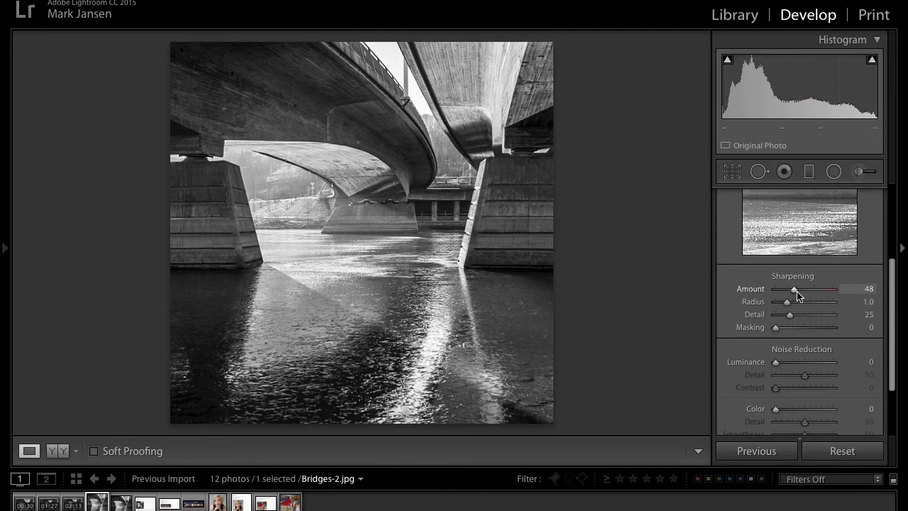
left_click_drag(794, 291, 803, 290)
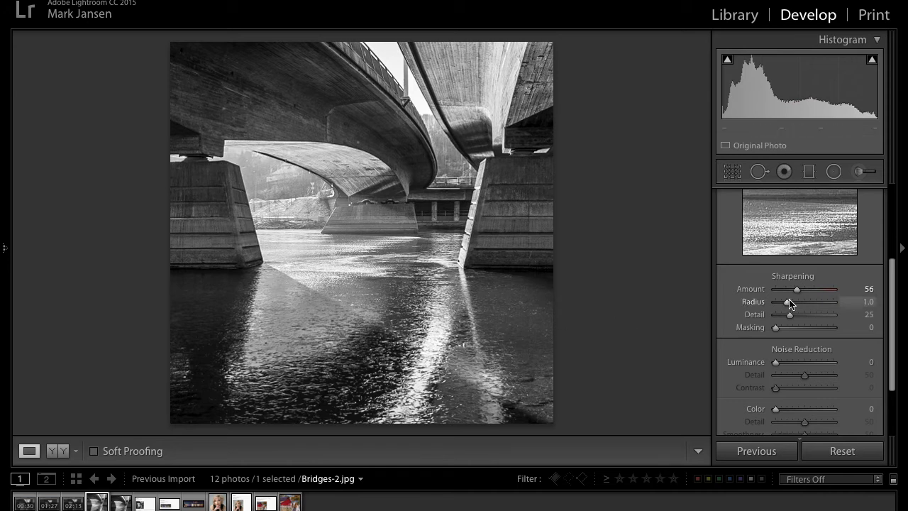
mouse_move(787, 350)
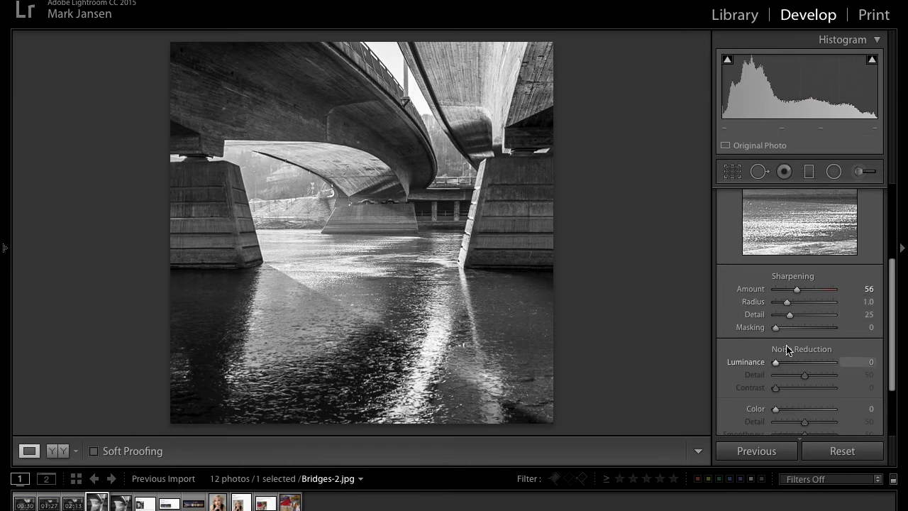
left_click_drag(798, 289, 807, 289)
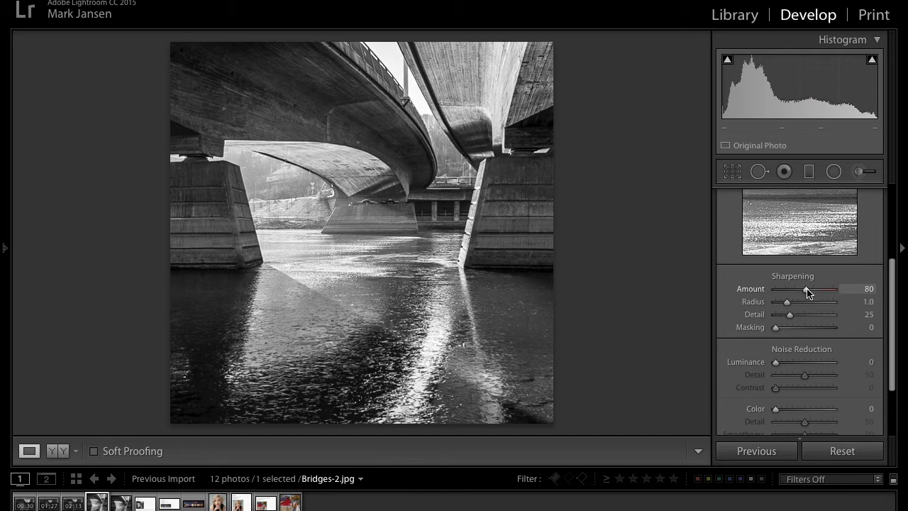
left_click_drag(776, 361, 786, 362)
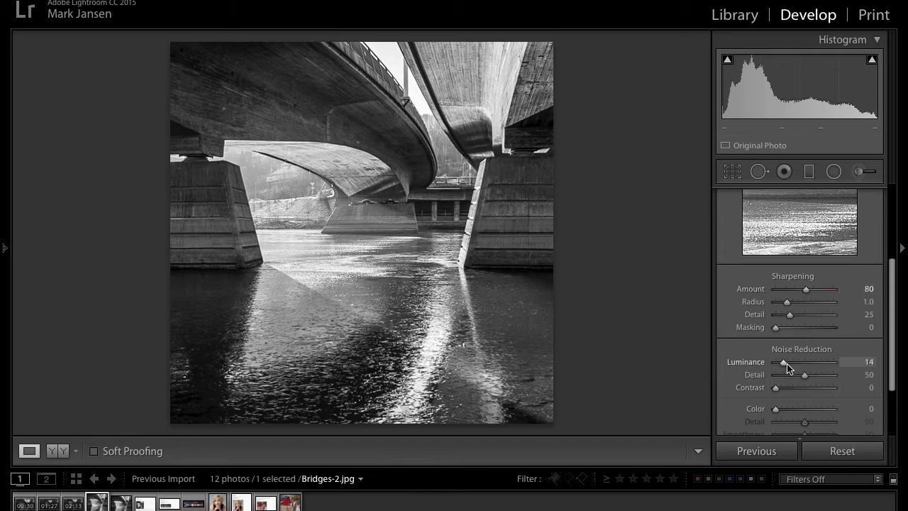
left_click_drag(784, 362, 795, 362)
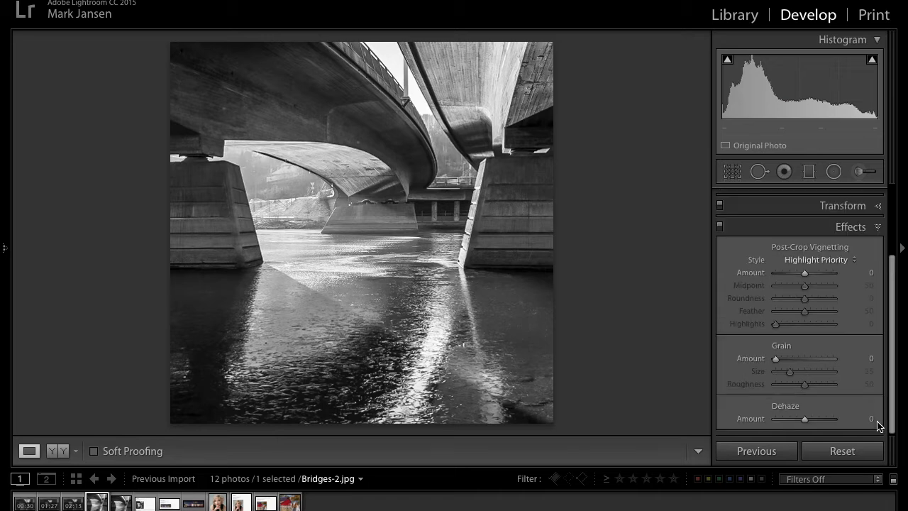
- Set the Post-Crop Vignetting Amount to -6
left_click_drag(805, 273, 801, 272)
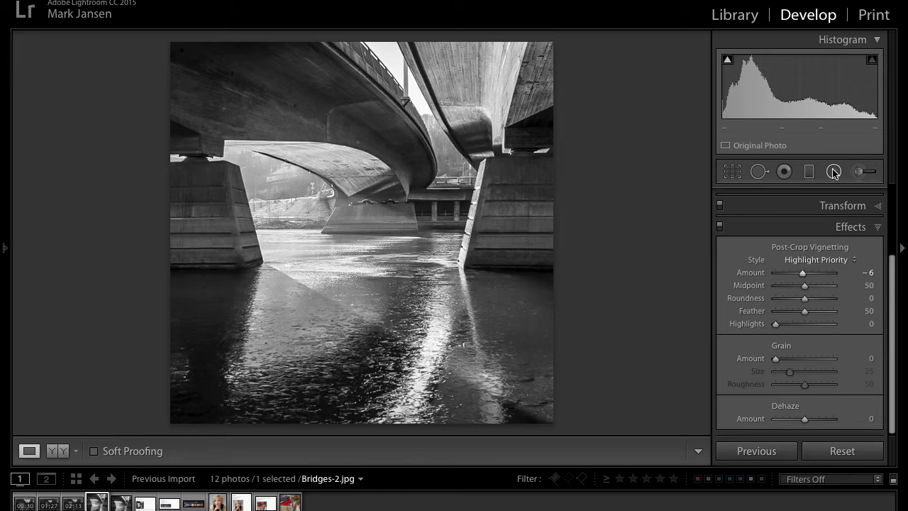
- Edit the existing radial mask: Exposure 0.19, Contrast -7, Shadows 19, Whites 40
left_click(834, 171)
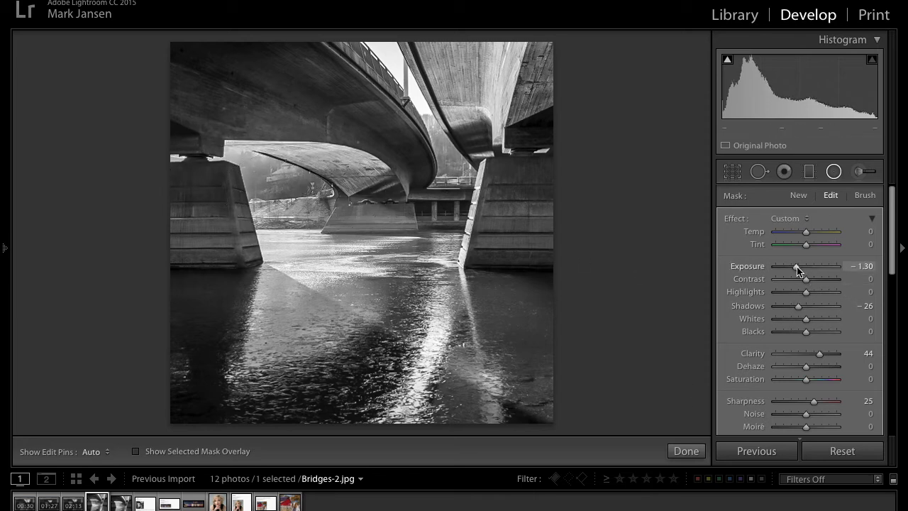
left_click_drag(801, 266, 798, 266)
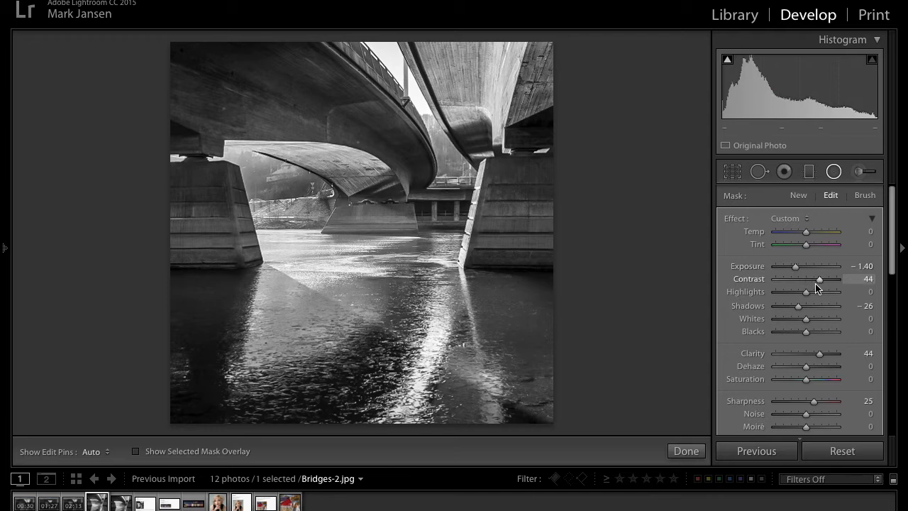
left_click_drag(821, 278, 817, 278)
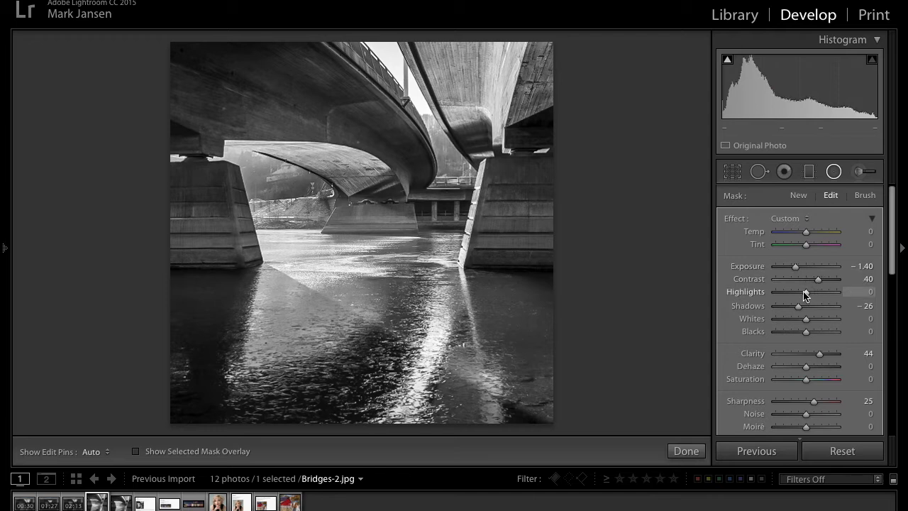
left_click_drag(805, 292, 810, 291)
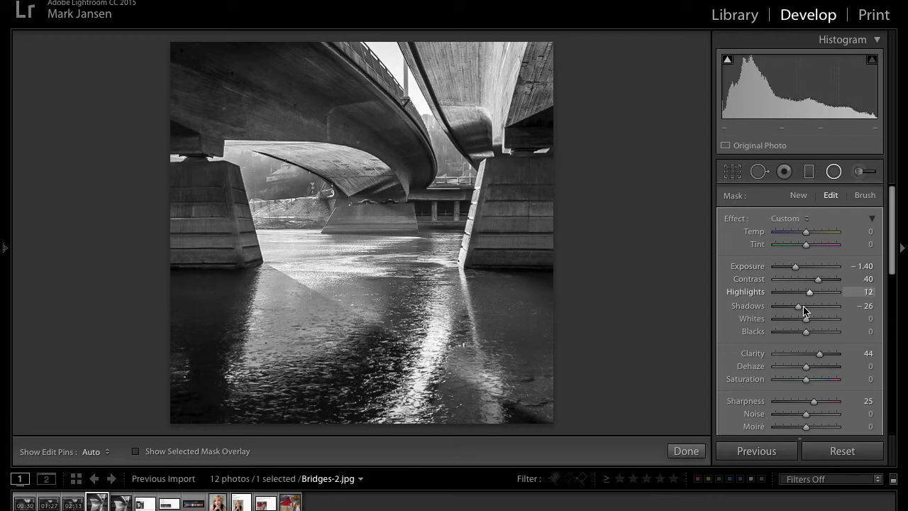
left_click_drag(820, 353, 830, 354)
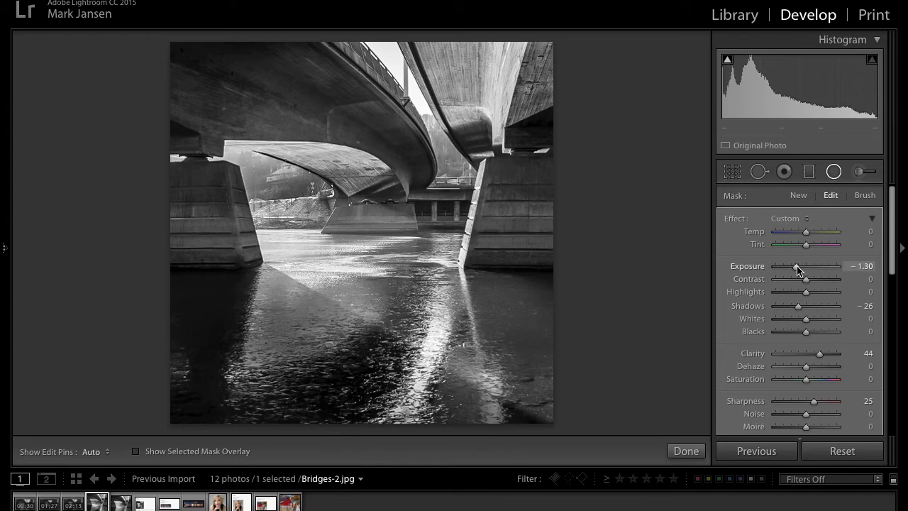
left_click_drag(791, 266, 807, 266)
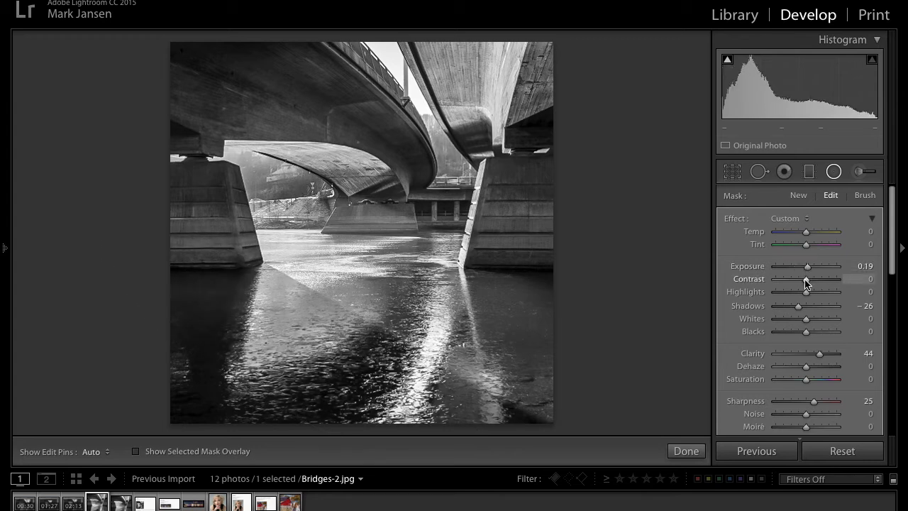
left_click_drag(807, 279, 805, 279)
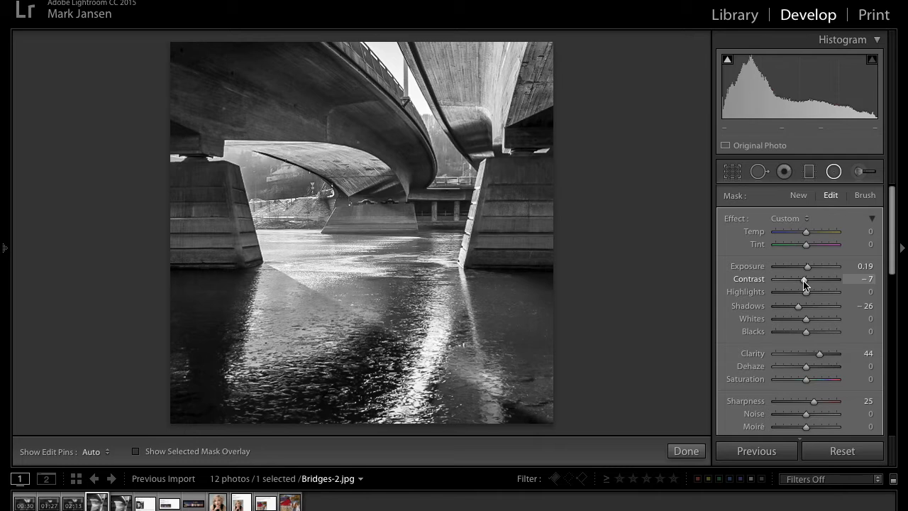
left_click_drag(798, 306, 814, 306)
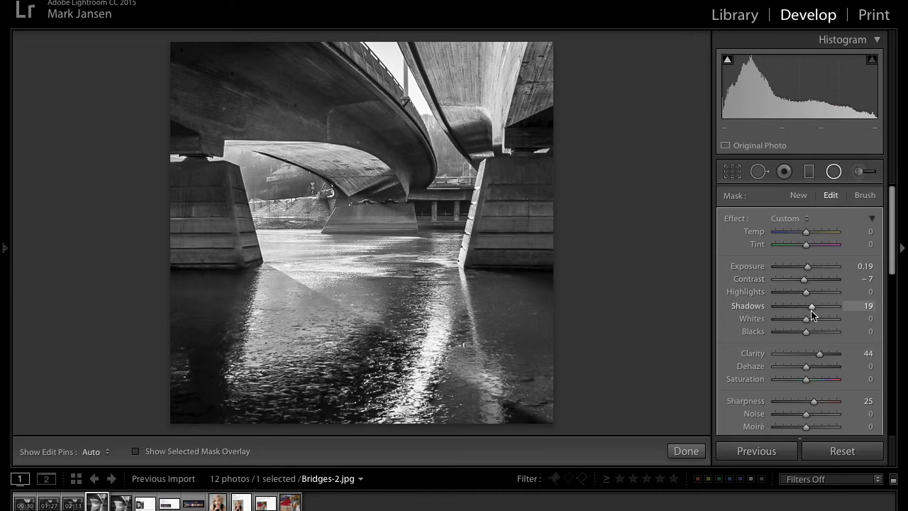
left_click_drag(806, 318, 817, 318)
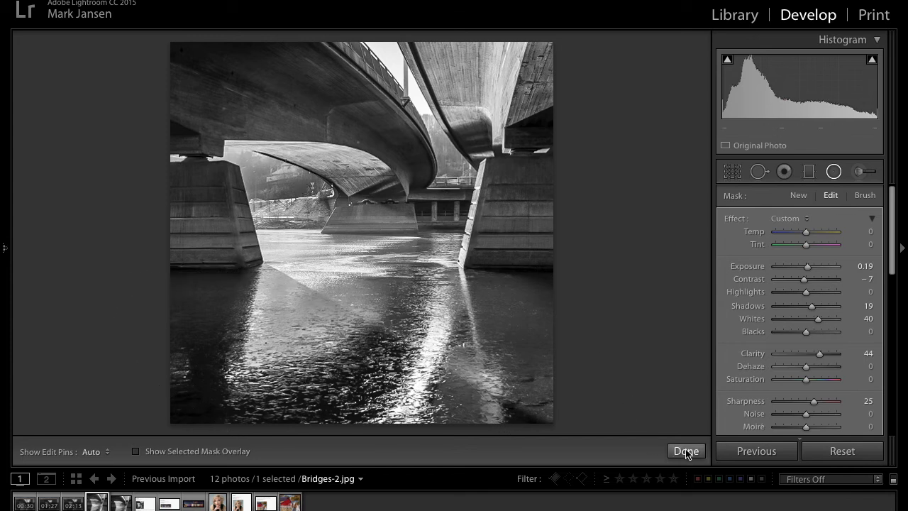
- Add radial filters at the bridge top and right pillar, brightening the pillar to about +1.95
left_click(685, 451)
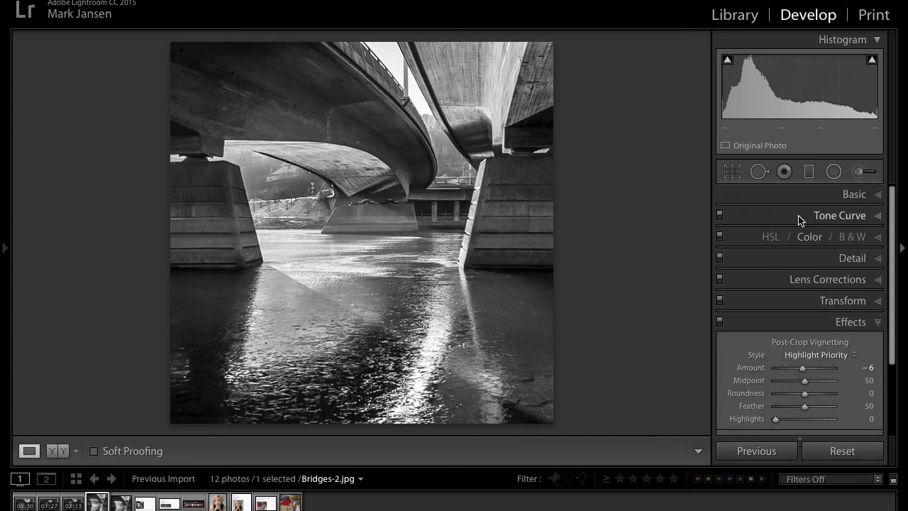
left_click(864, 171)
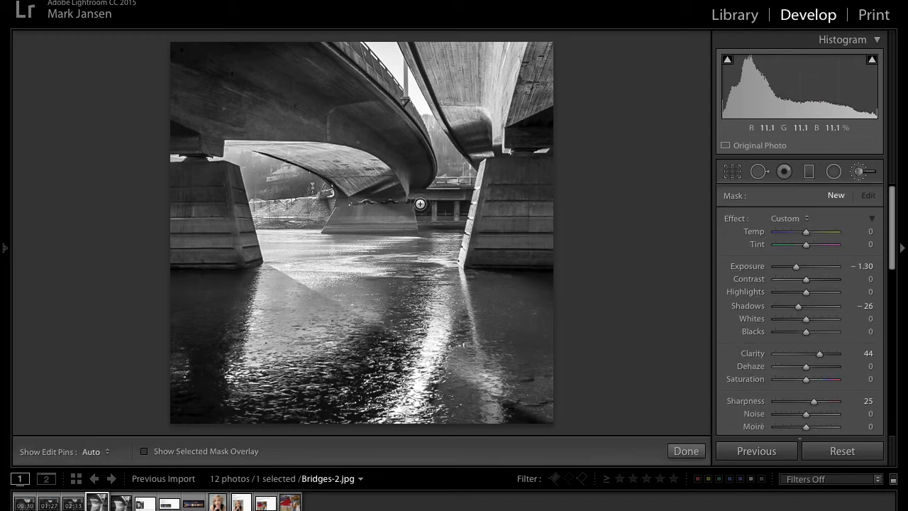
mouse_move(443, 70)
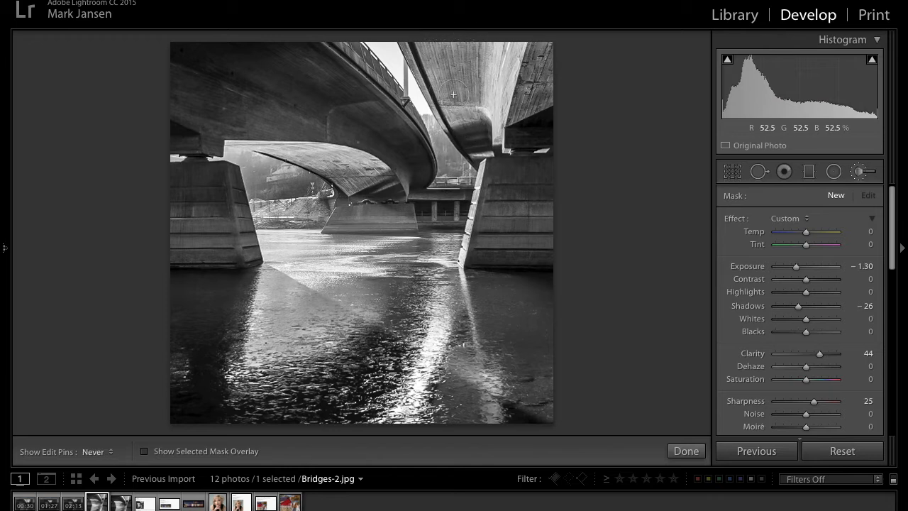
mouse_move(469, 116)
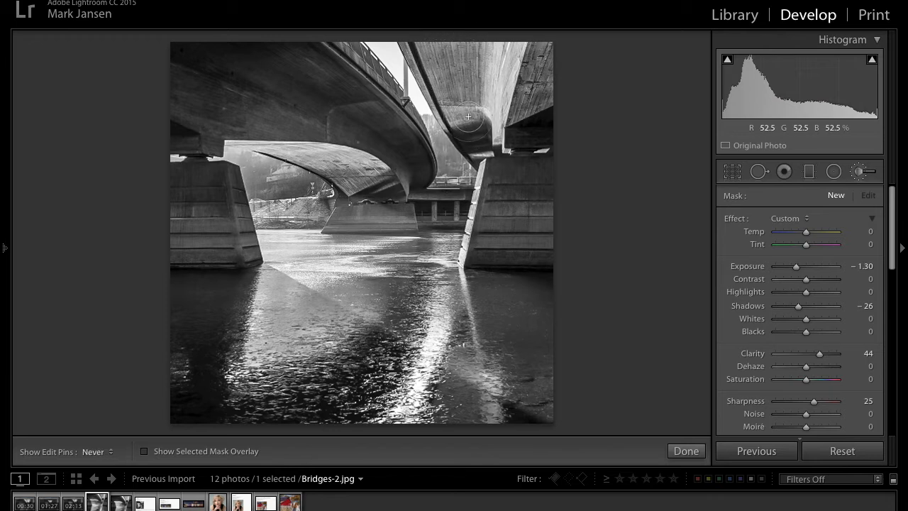
mouse_move(463, 108)
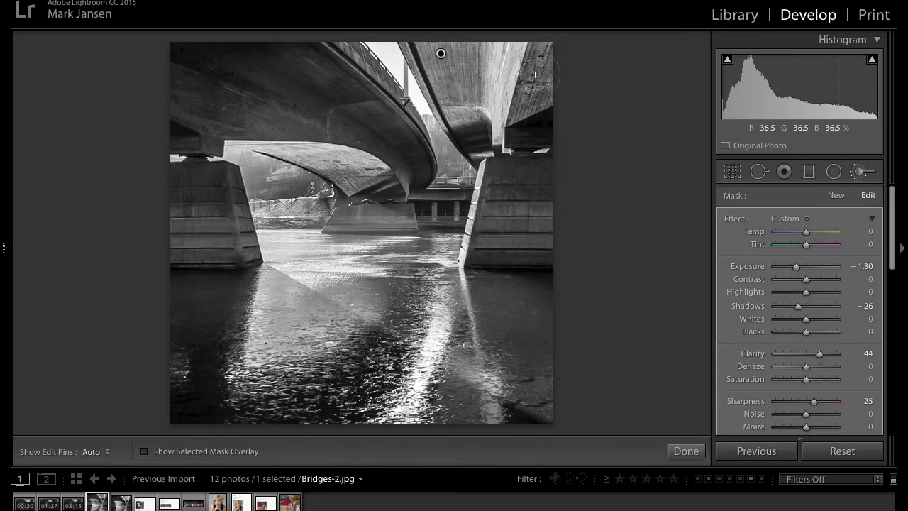
mouse_move(474, 240)
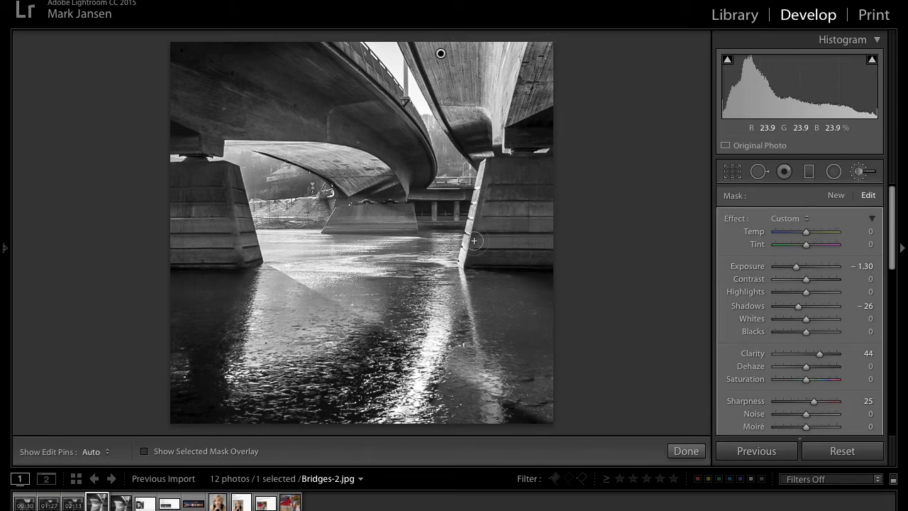
mouse_move(329, 165)
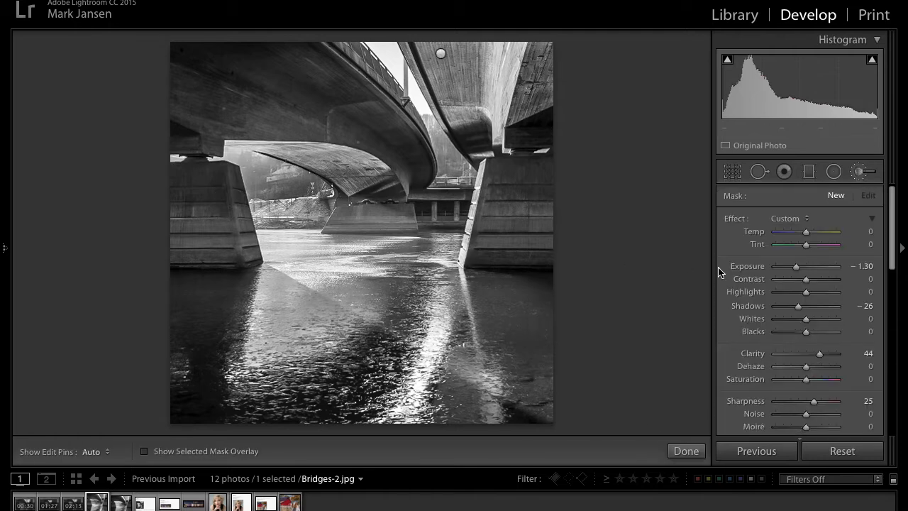
left_click_drag(796, 266, 807, 267)
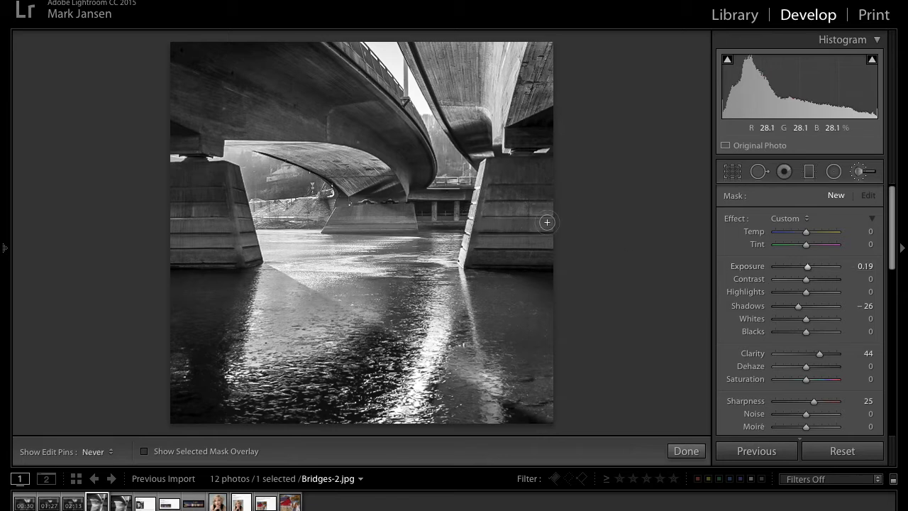
left_click_drag(807, 266, 813, 266)
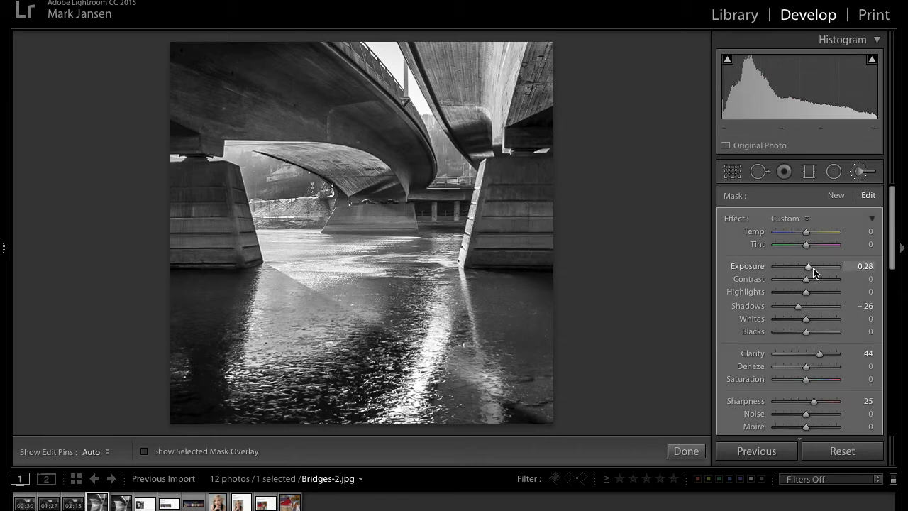
left_click_drag(808, 267, 823, 266)
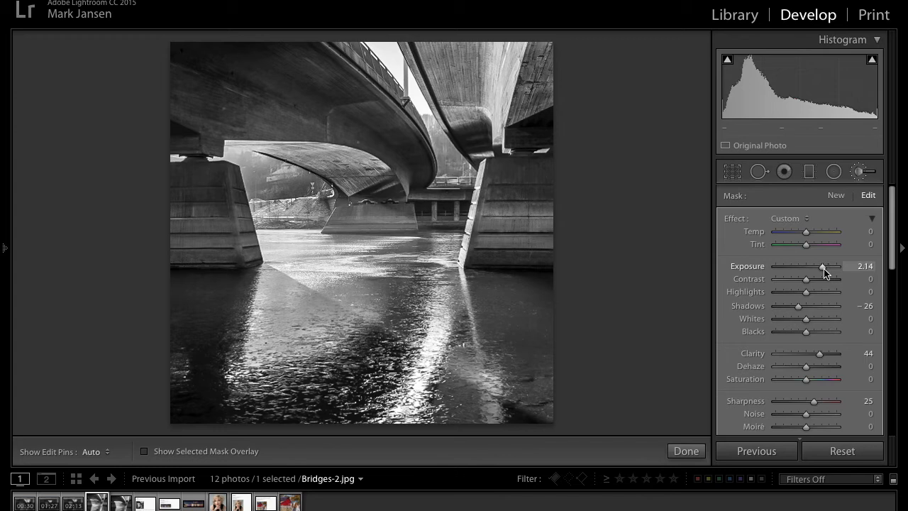
left_click_drag(825, 266, 821, 266)
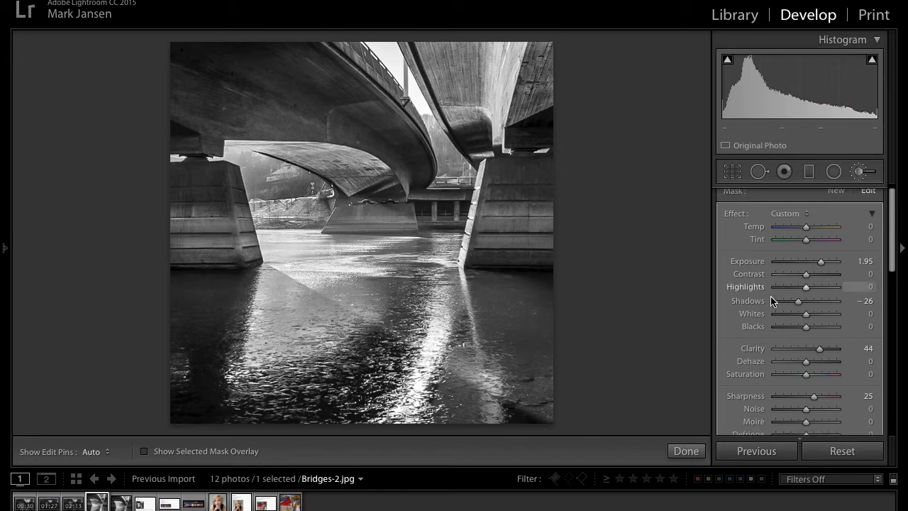
scroll("down", 3)
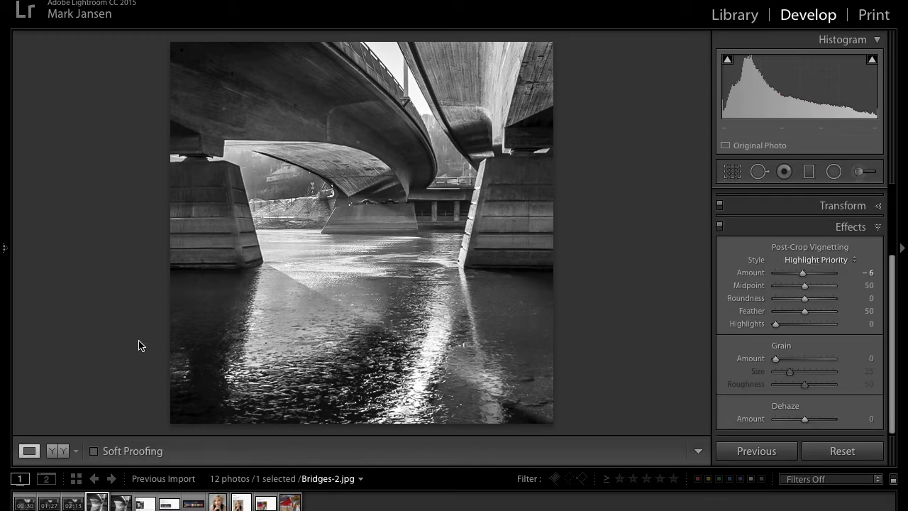
mouse_move(445, 383)
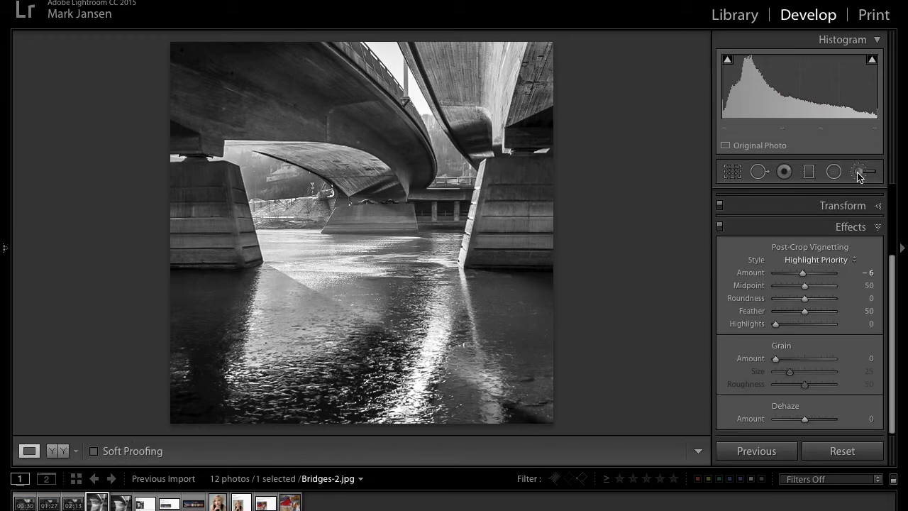
- Darken the water mask to -1.12 exposure with +23 contrast, then close the adjustment tool
left_click(859, 171)
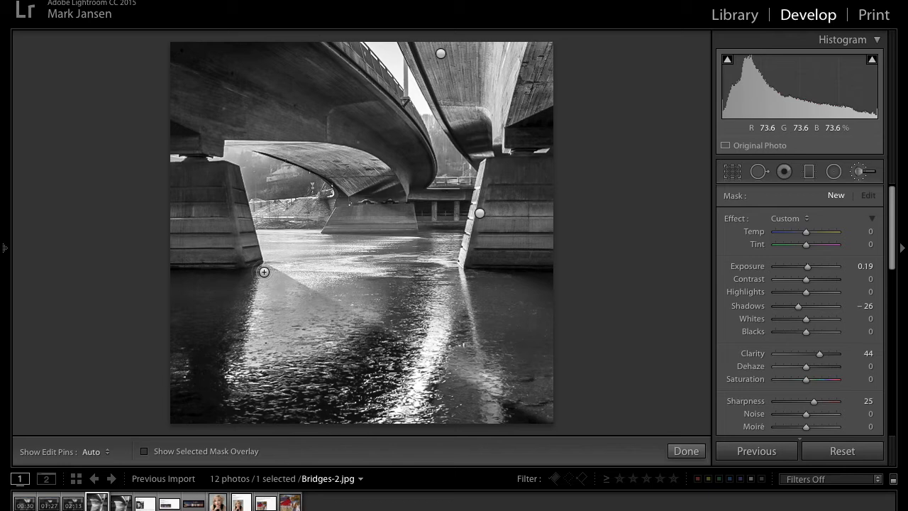
left_click(92, 452)
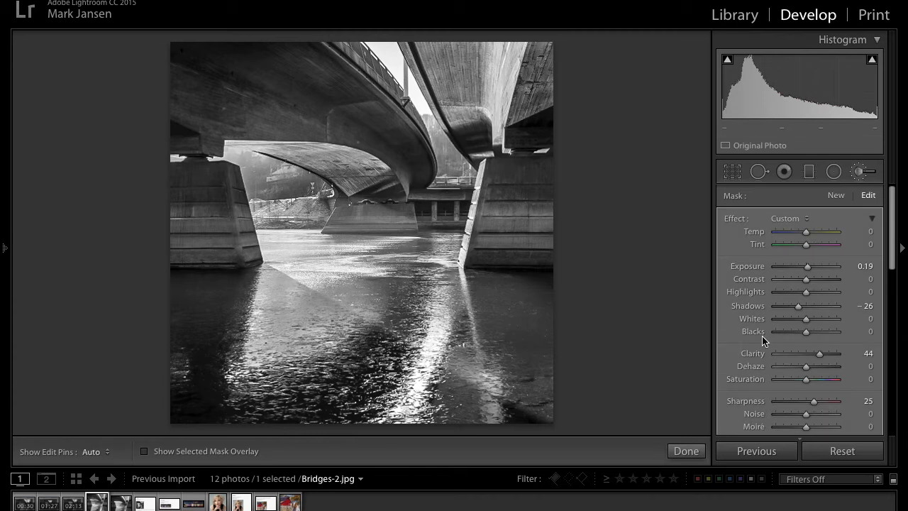
left_click_drag(806, 266, 793, 266)
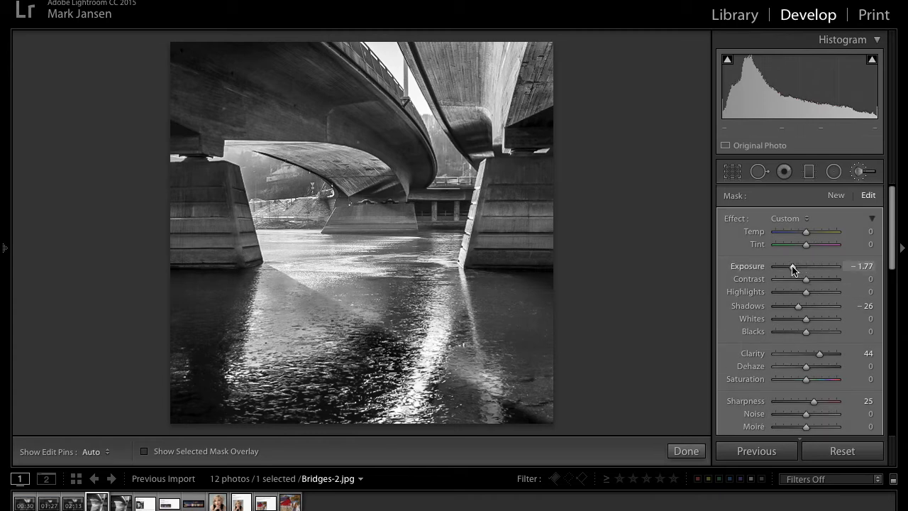
left_click_drag(793, 271, 799, 270)
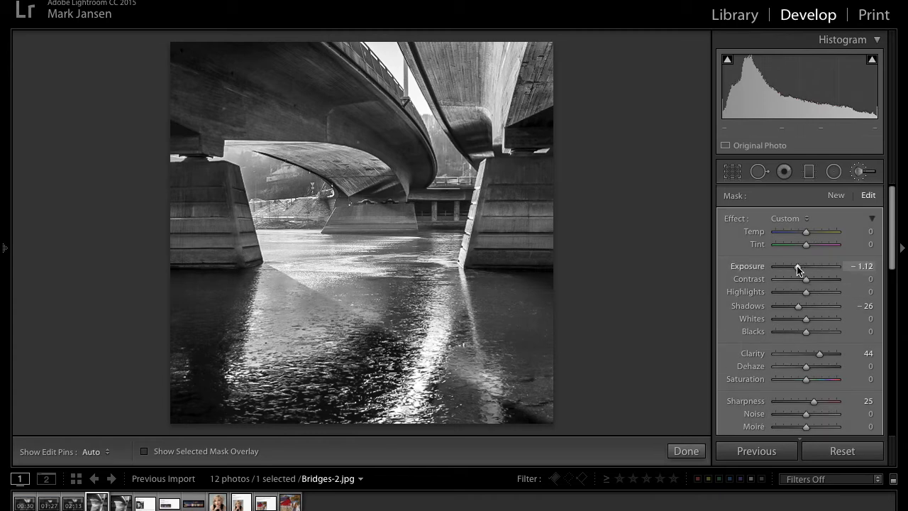
left_click_drag(807, 279, 815, 279)
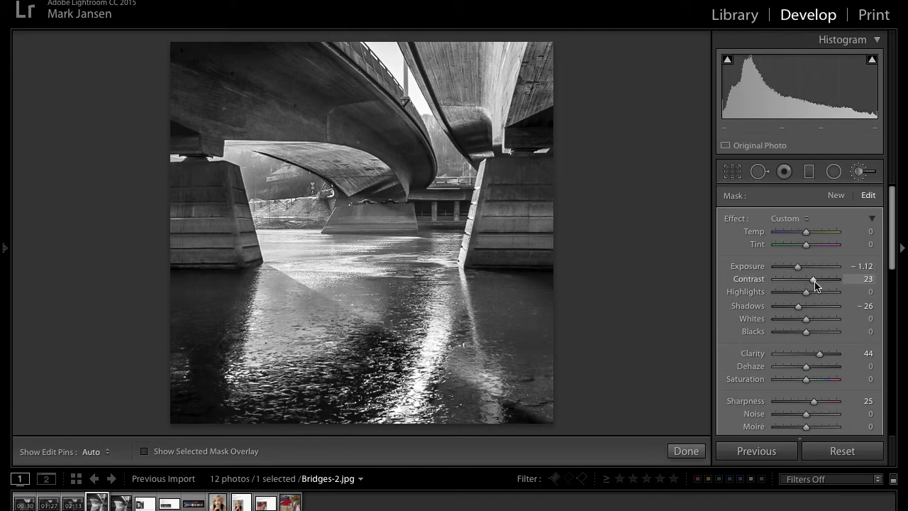
left_click_drag(808, 278, 816, 278)
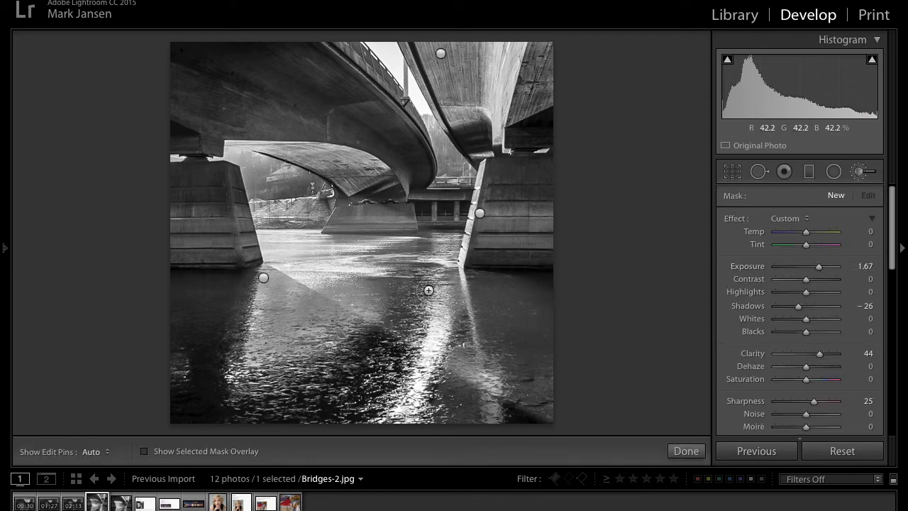
left_click(94, 452)
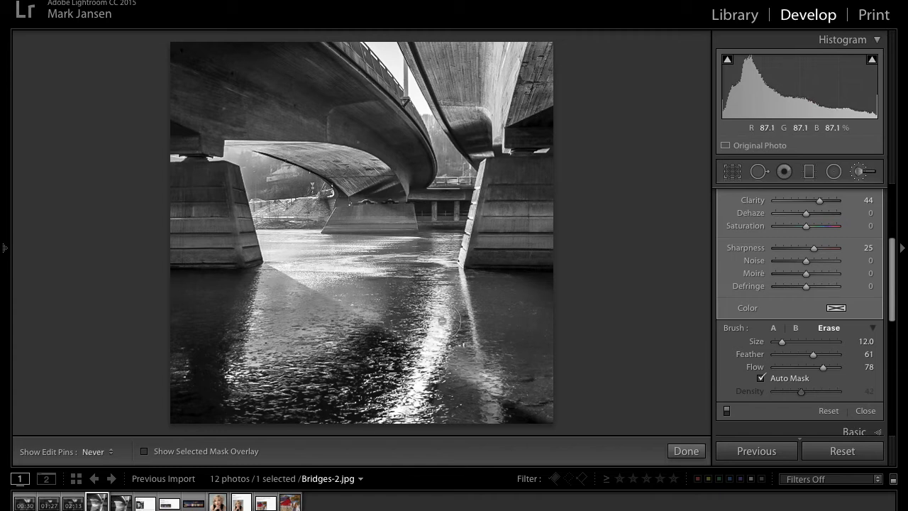
left_click(686, 450)
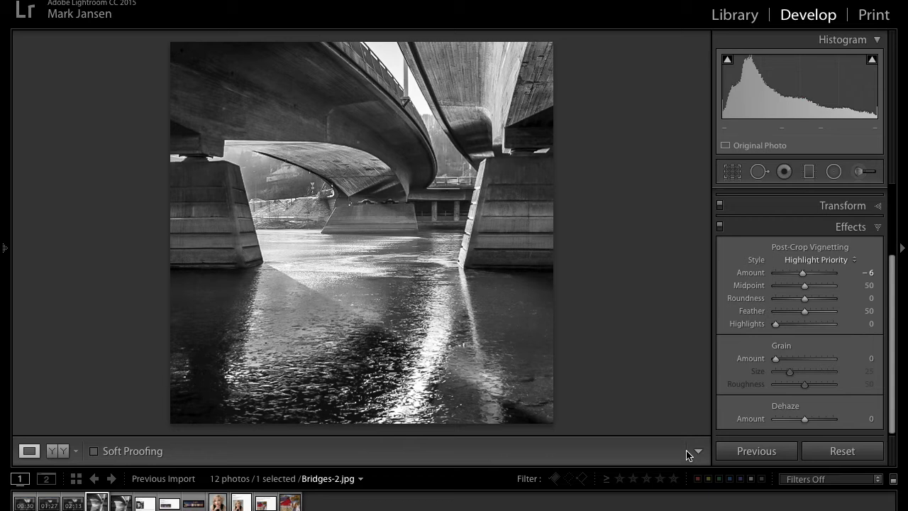
- Show the Snapshots panel and switch to the 8/24/16 12:22:38 PM snapshot
left_click(5, 247)
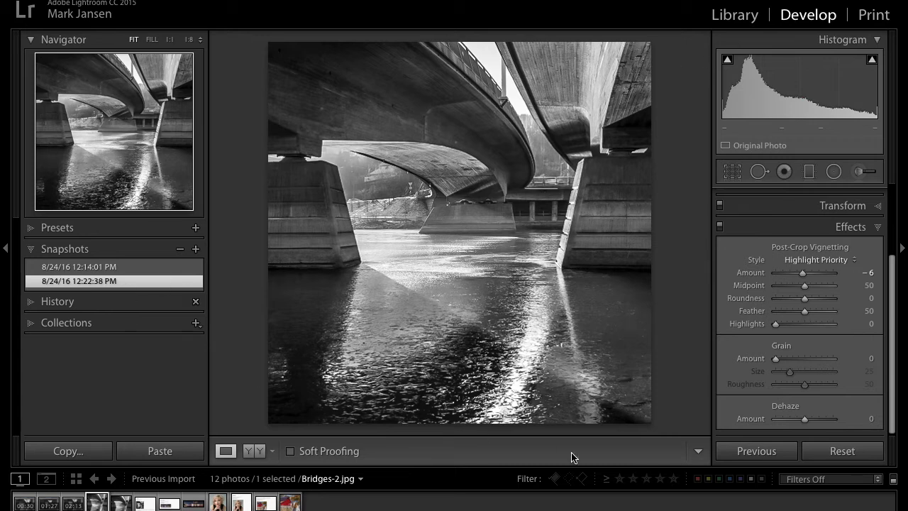
mouse_move(843, 451)
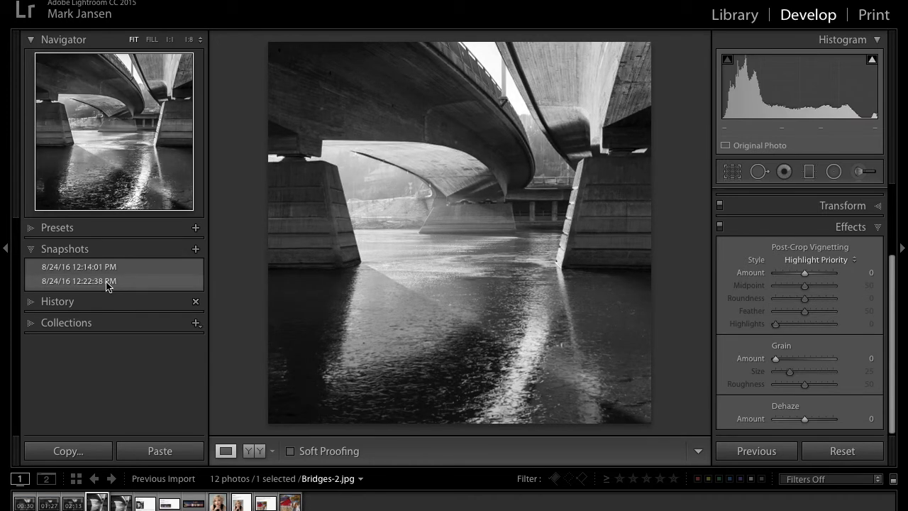
mouse_move(99, 284)
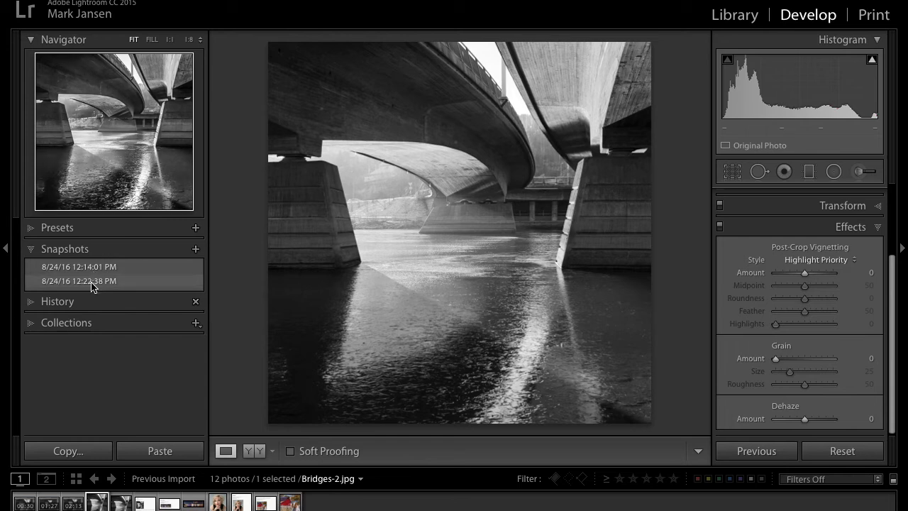
left_click(79, 280)
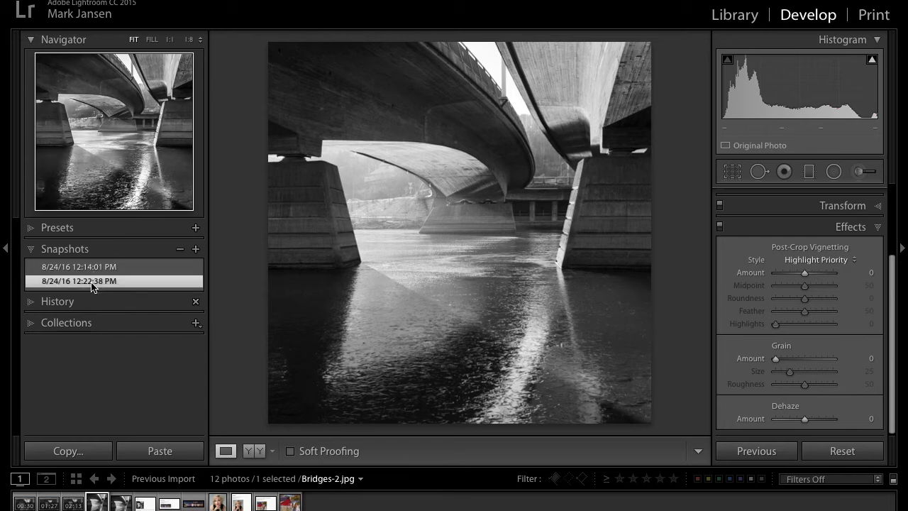
left_click_drag(805, 273, 802, 273)
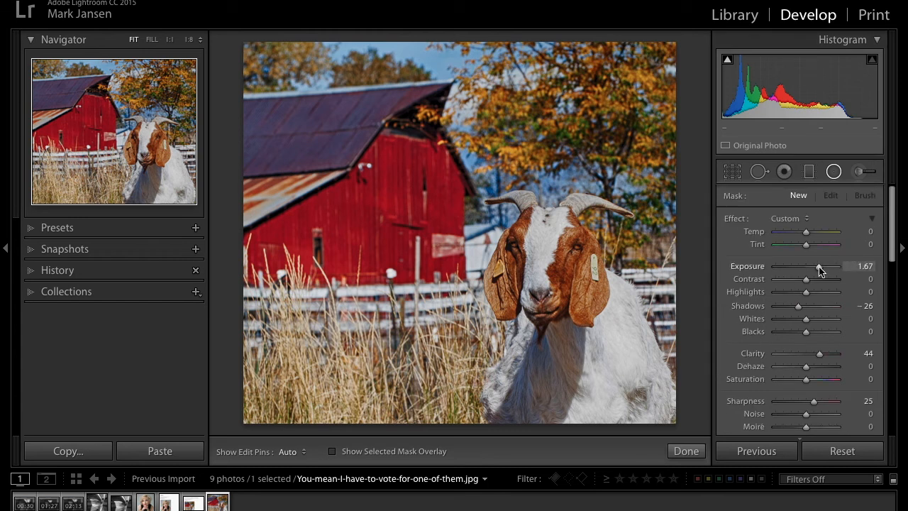
- Set the goat photo's exposure to +0.55 and contrast to +23
left_click_drag(820, 266, 805, 266)
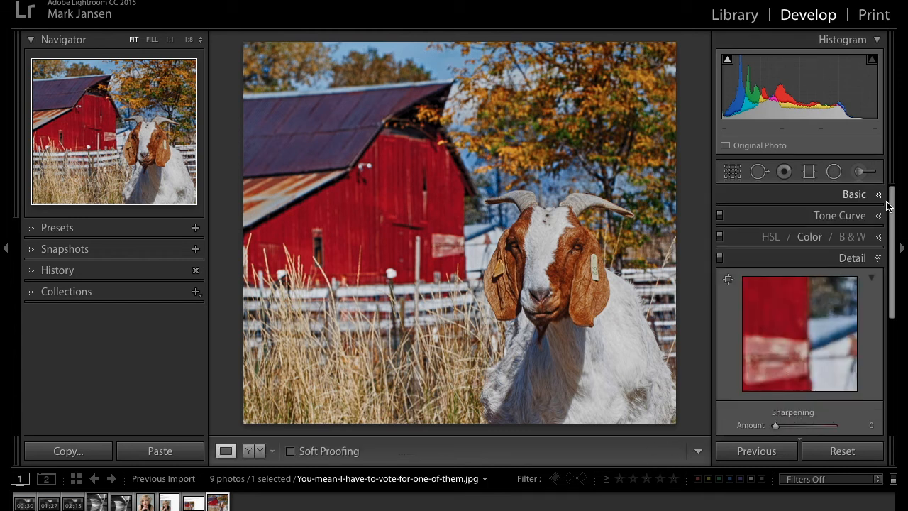
left_click(855, 194)
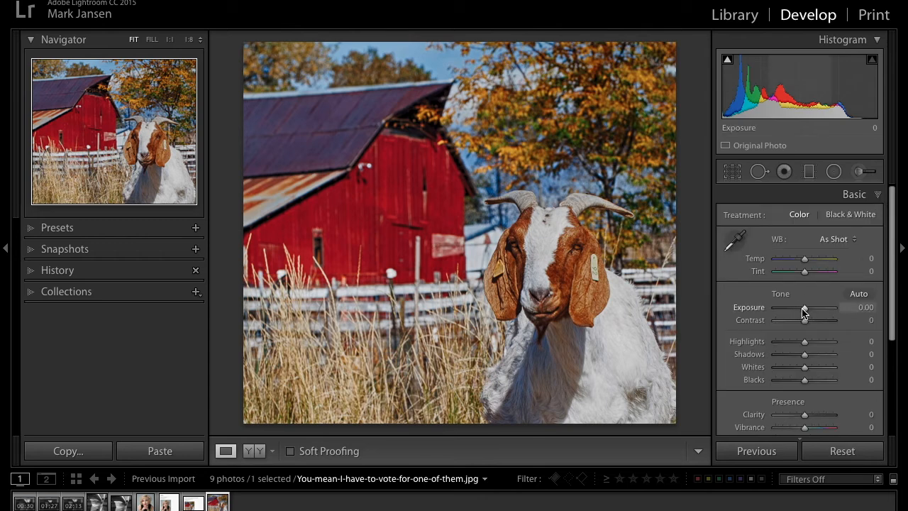
left_click_drag(803, 308, 808, 307)
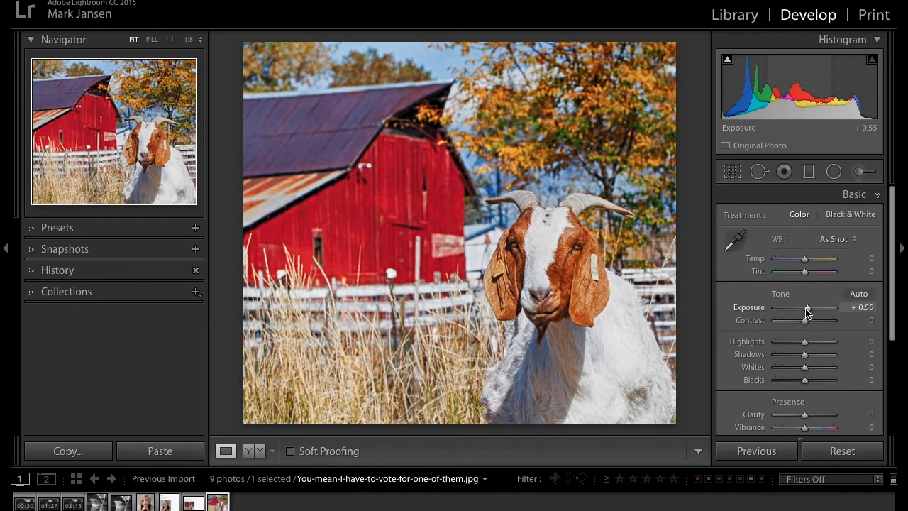
mouse_move(810, 318)
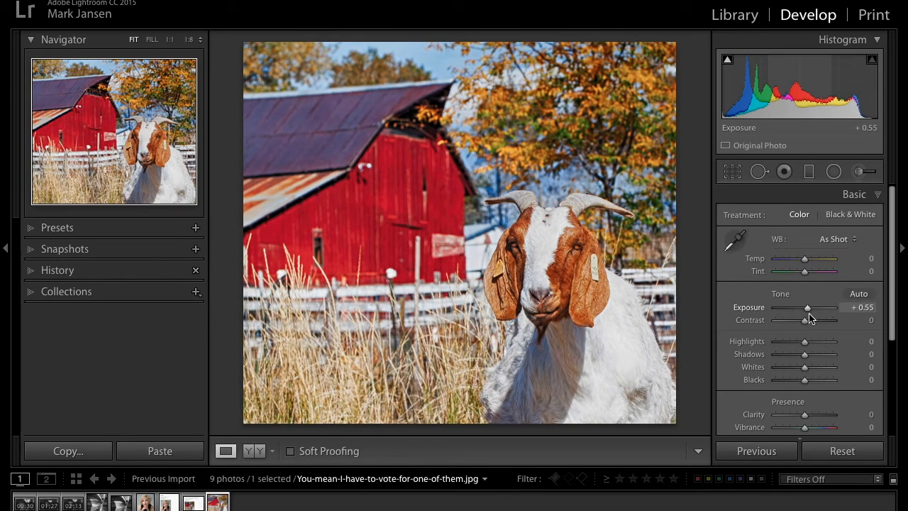
left_click_drag(804, 320, 814, 320)
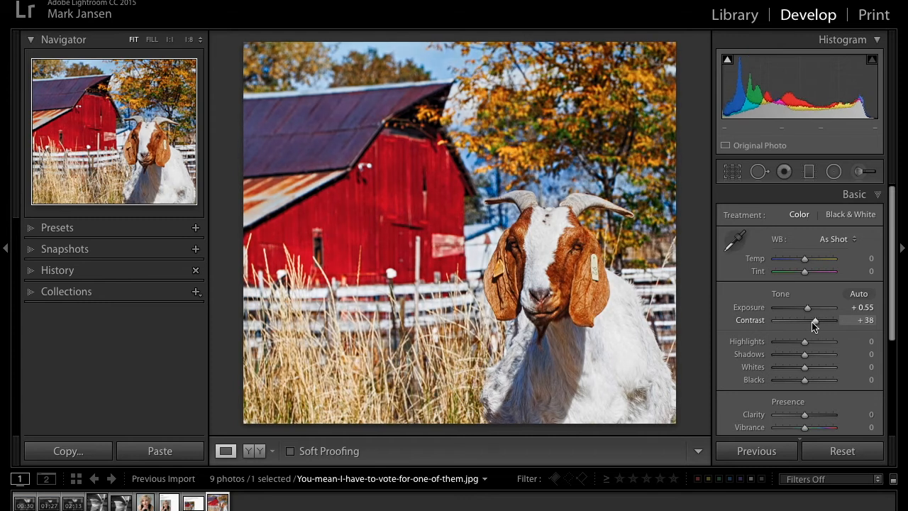
left_click_drag(816, 320, 805, 320)
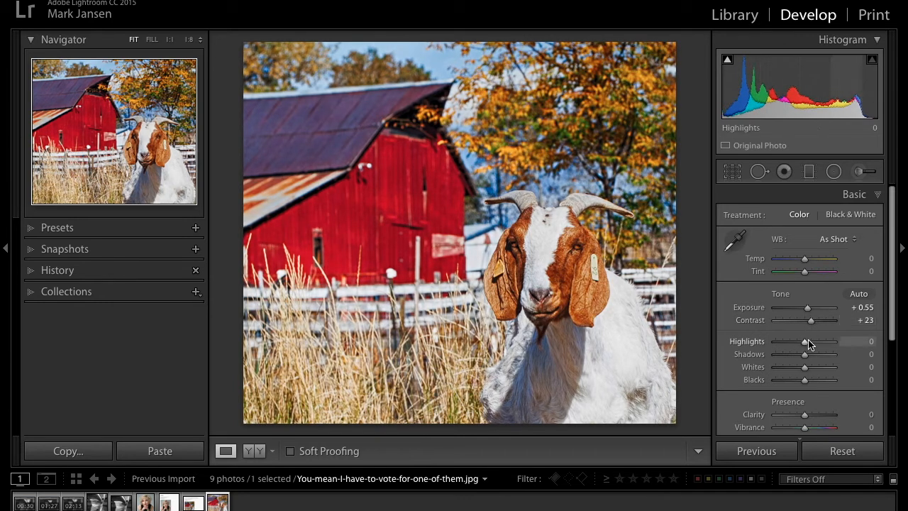
- Set highlights to -11, shadows to -21 and clarity to +11
left_click_drag(805, 342, 801, 342)
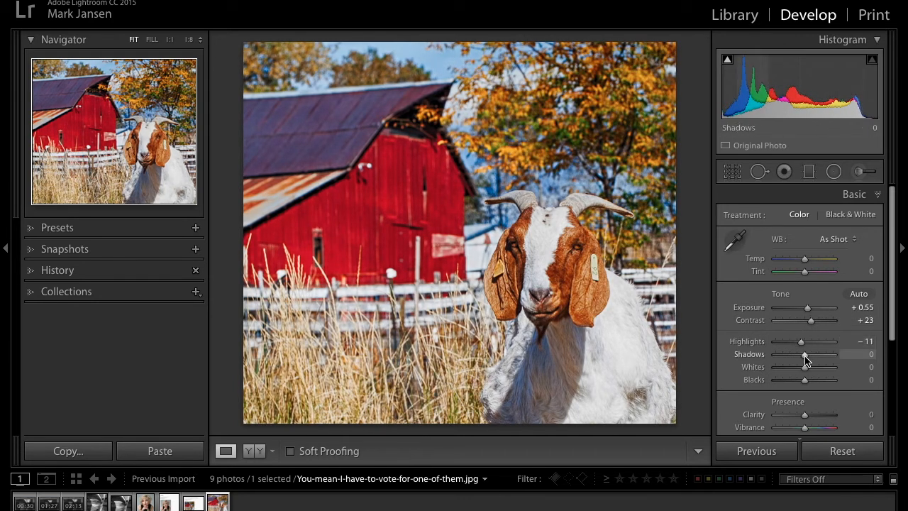
left_click_drag(804, 355, 809, 354)
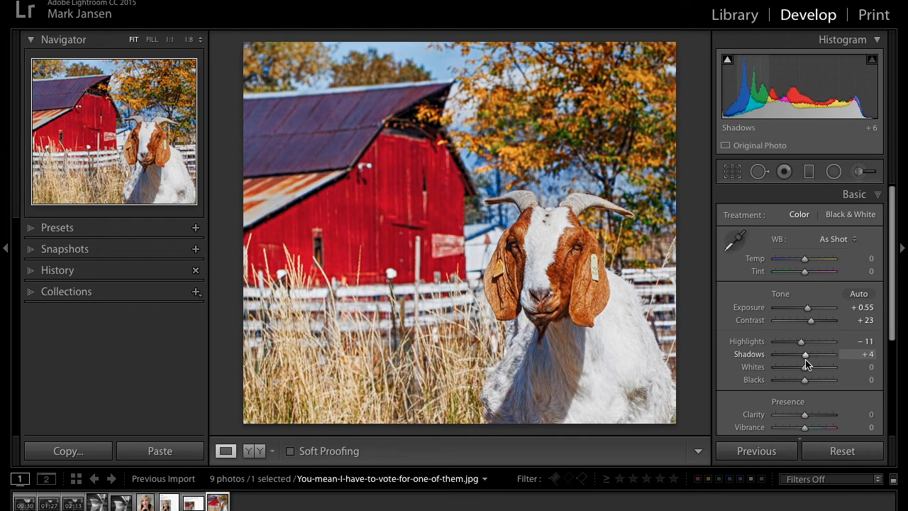
left_click_drag(805, 354, 781, 354)
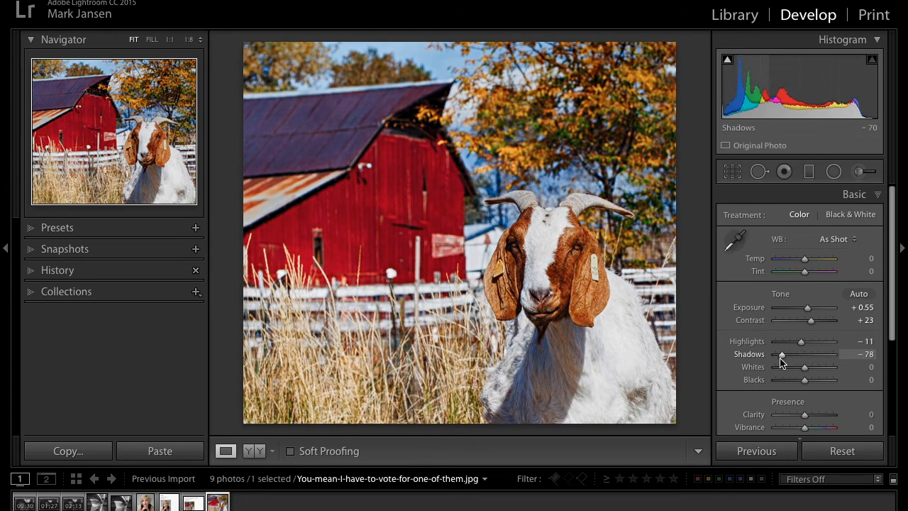
left_click_drag(782, 354, 793, 354)
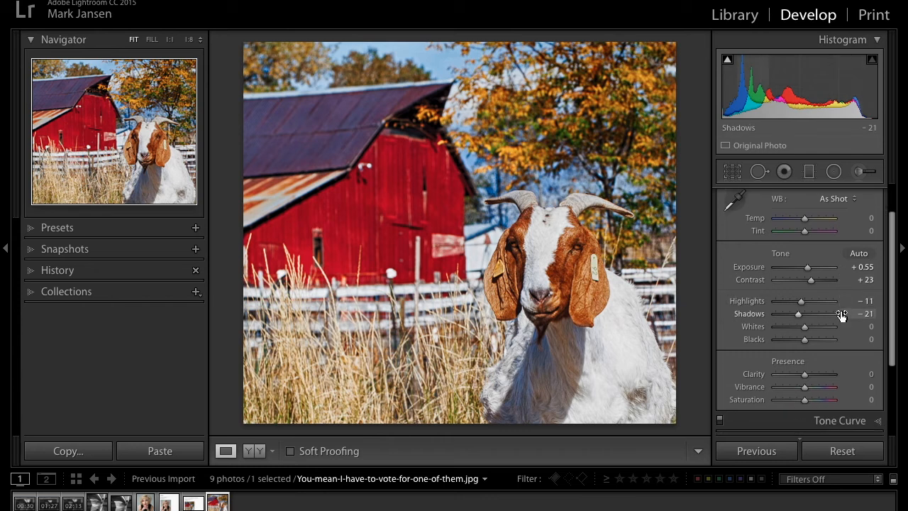
left_click_drag(806, 374, 812, 374)
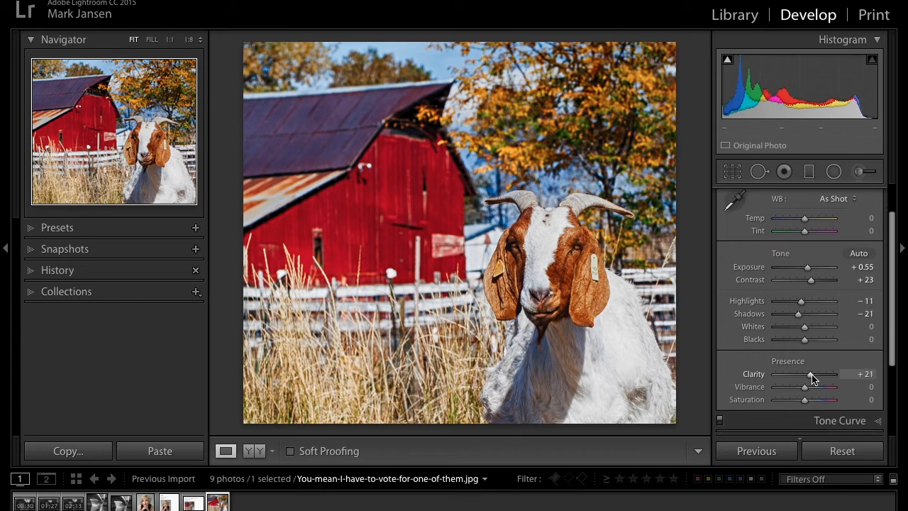
left_click_drag(819, 374, 808, 373)
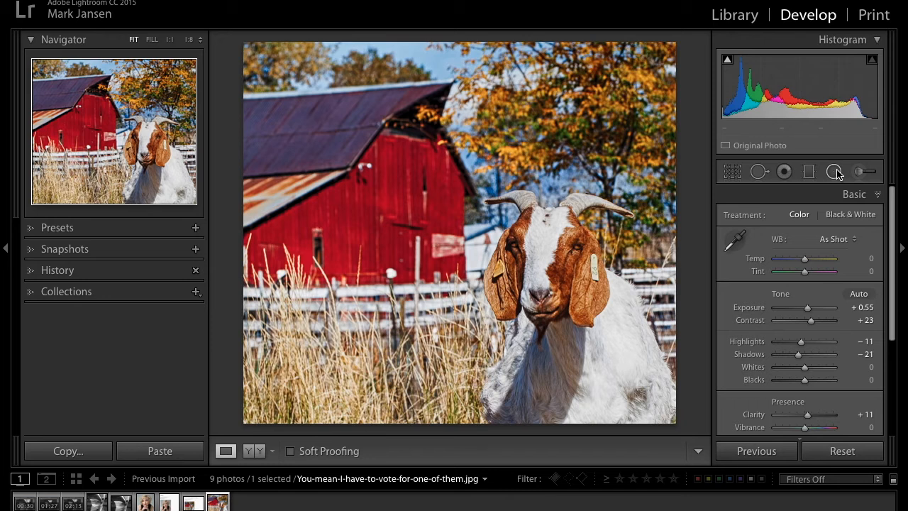
- Create an inverted-mask radial filter and settle its exposure at +1.02
left_click(834, 171)
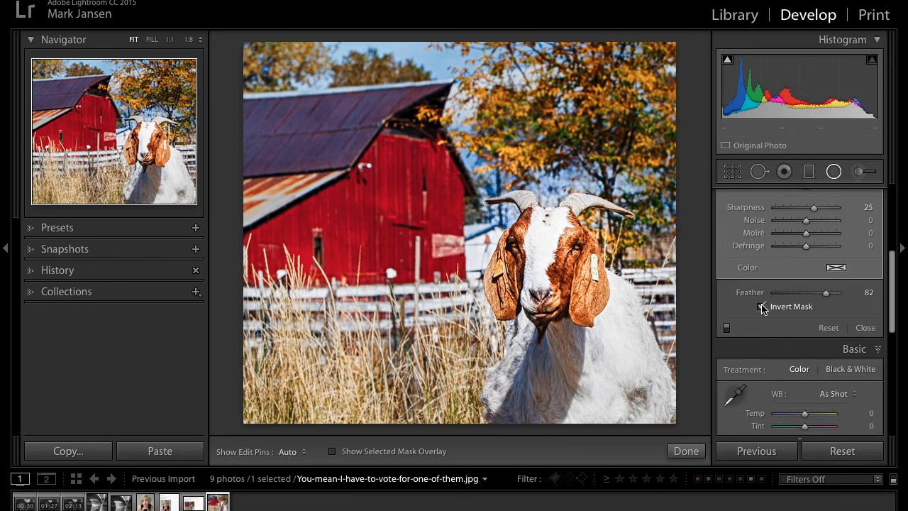
left_click(762, 306)
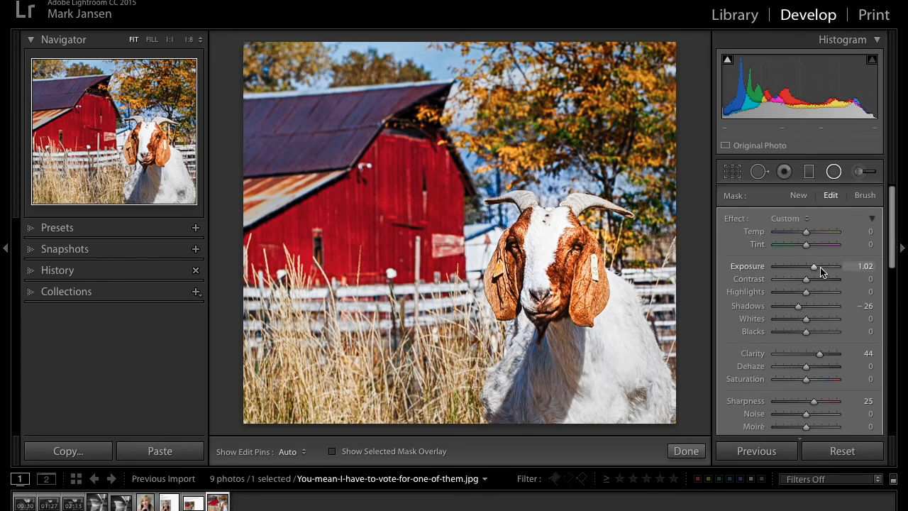
left_click_drag(815, 266, 812, 266)
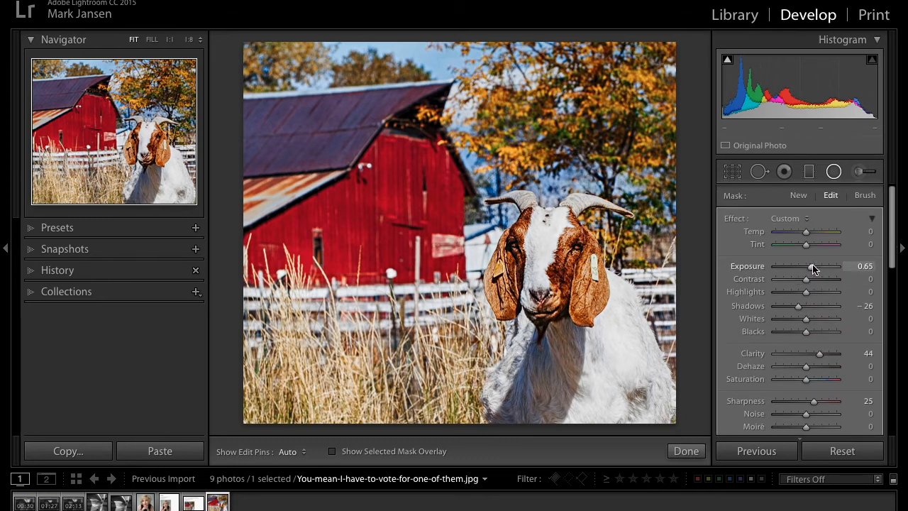
left_click_drag(812, 266, 827, 266)
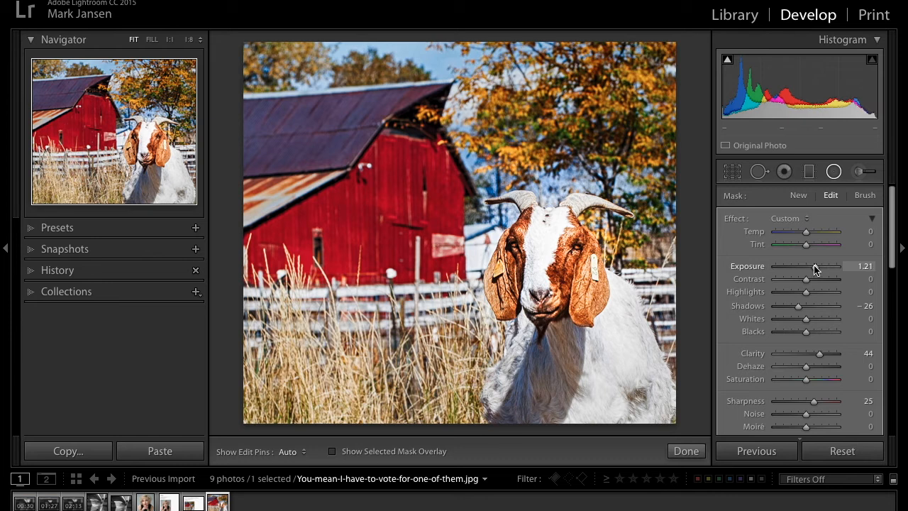
left_click_drag(837, 266, 815, 266)
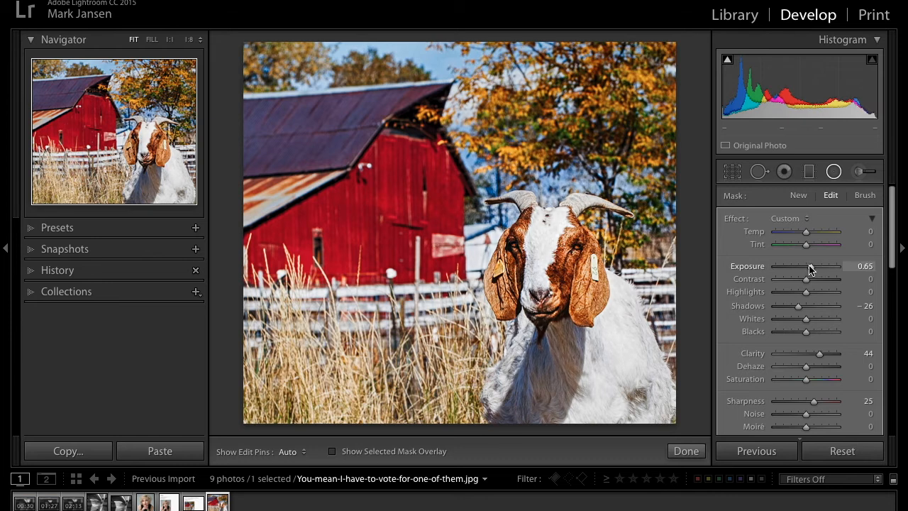
left_click_drag(811, 268, 823, 268)
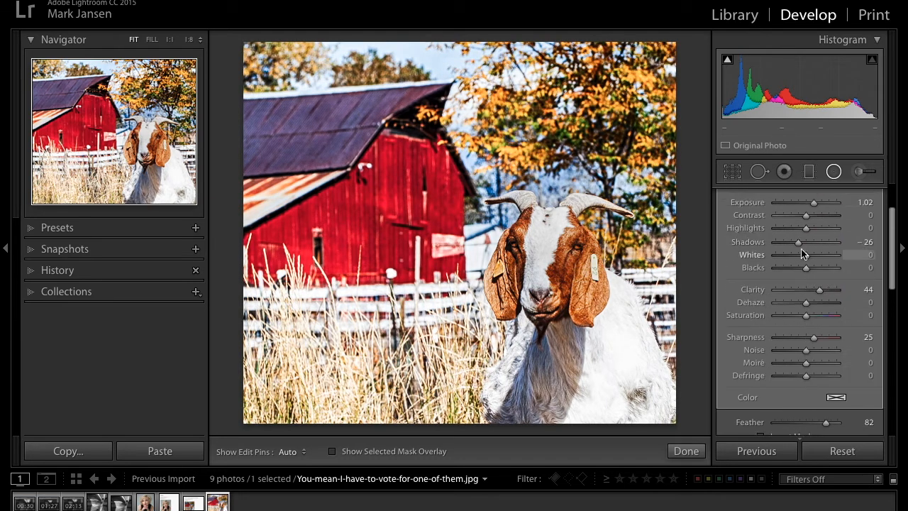
- Pull the radial filter's exposure down to around -1.30
left_click(834, 171)
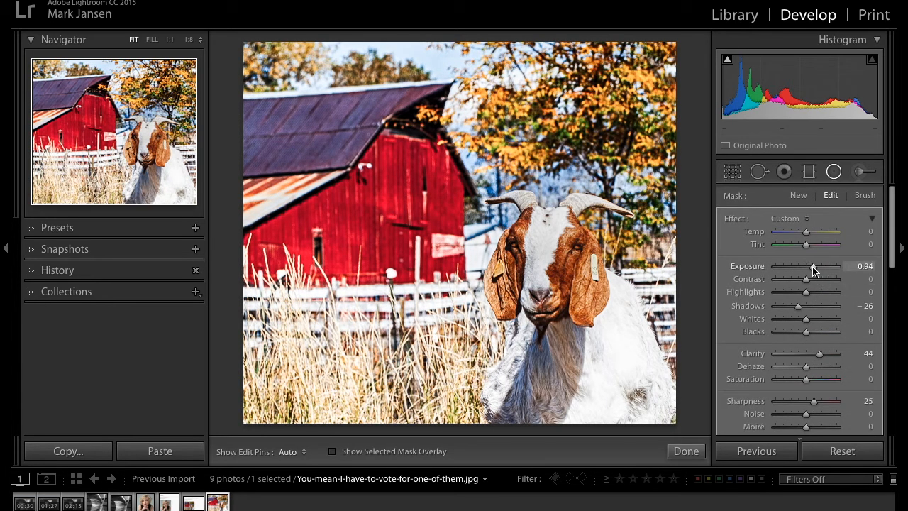
left_click_drag(814, 266, 800, 266)
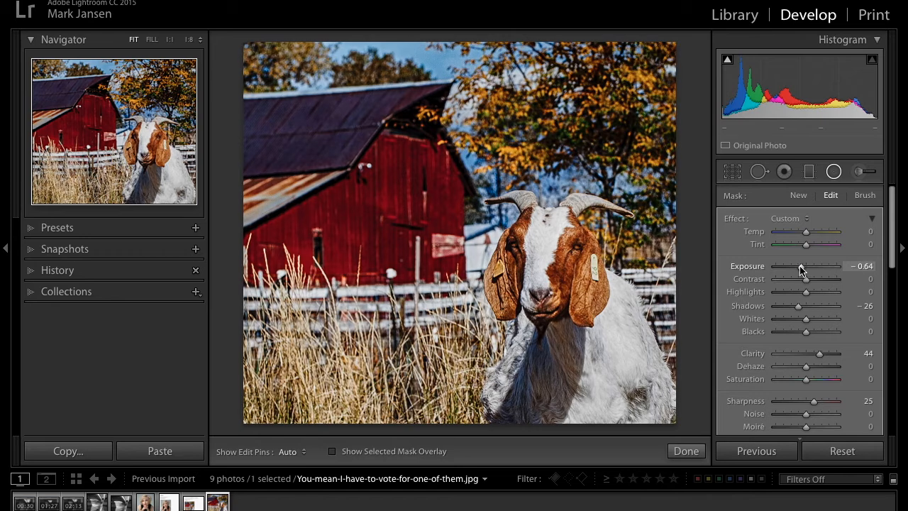
left_click_drag(807, 266, 798, 266)
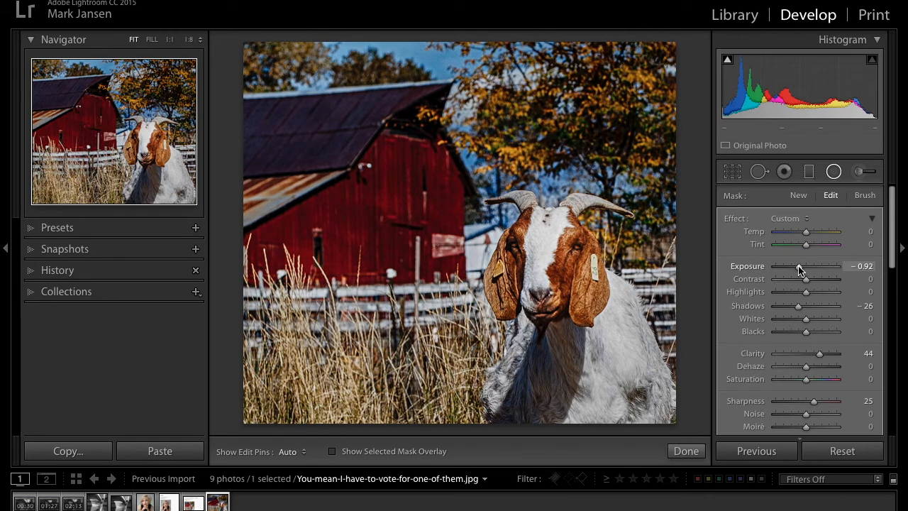
left_click_drag(805, 266, 793, 265)
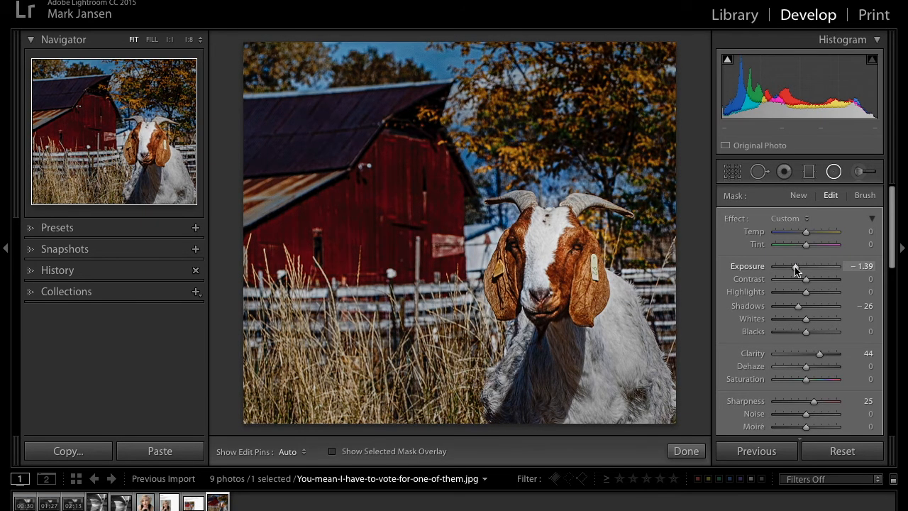
left_click_drag(794, 270, 796, 270)
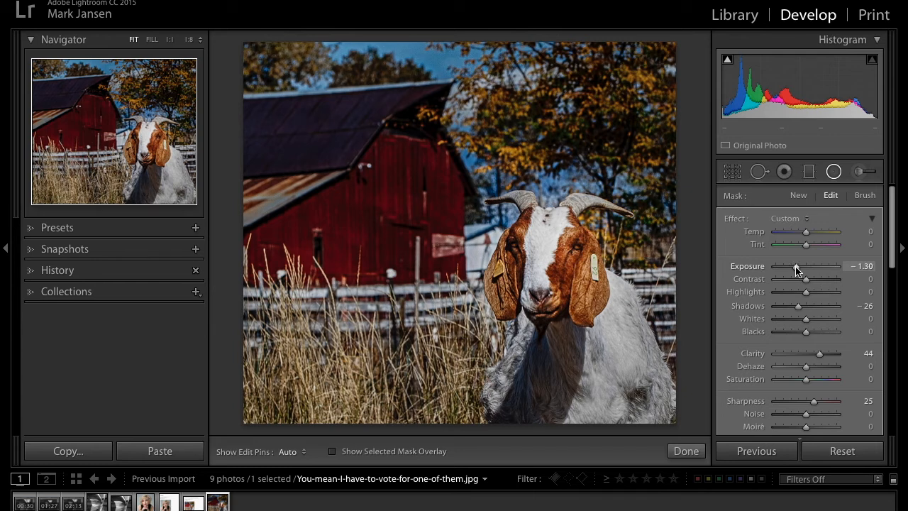
- Set the radial filter's contrast to -14, highlights to 44 and shadows to 37
left_click_drag(807, 278, 817, 278)
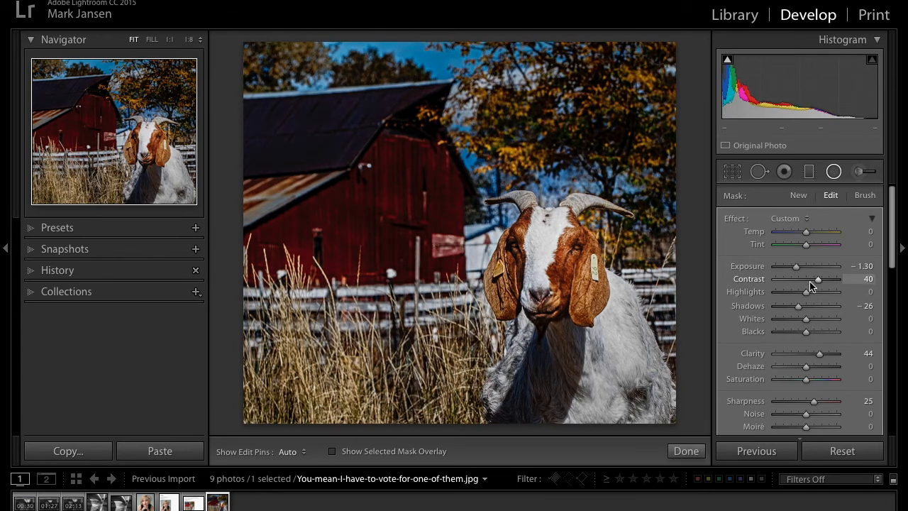
left_click_drag(818, 278, 795, 278)
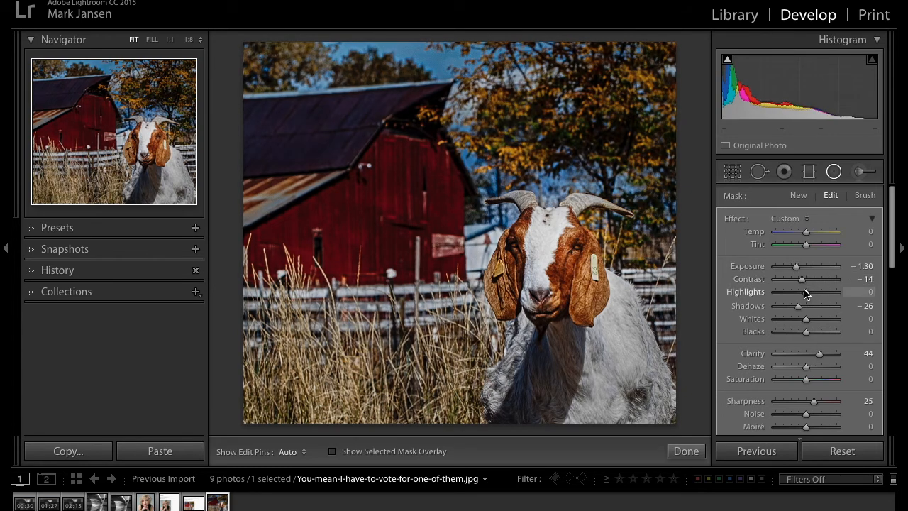
left_click_drag(806, 291, 833, 291)
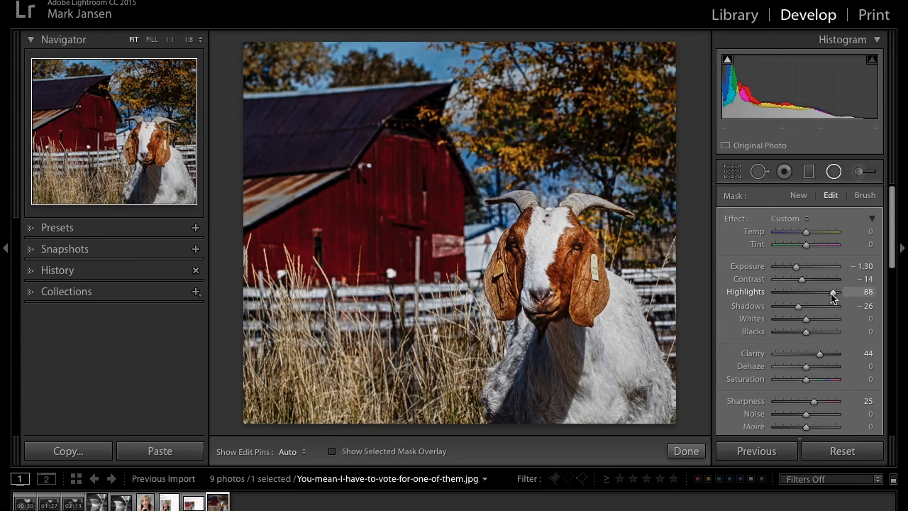
left_click_drag(834, 291, 815, 292)
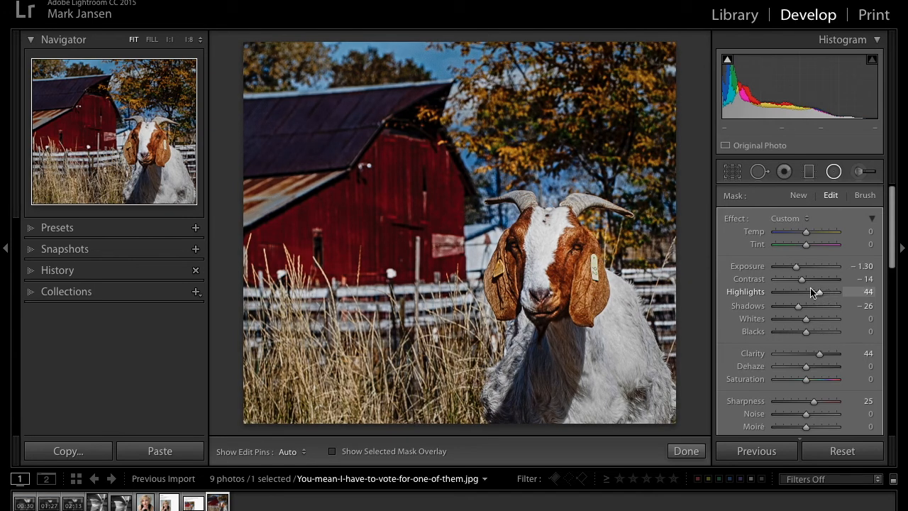
left_click_drag(798, 305, 823, 305)
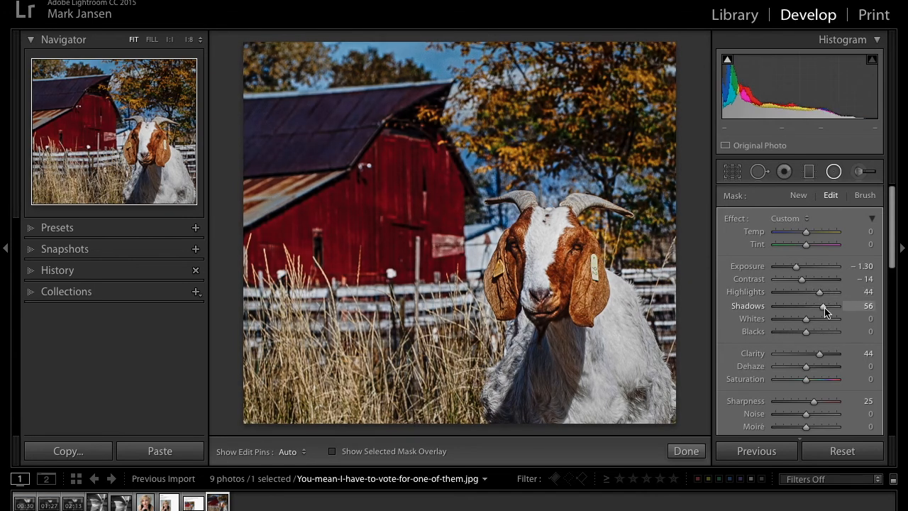
left_click_drag(824, 306, 817, 305)
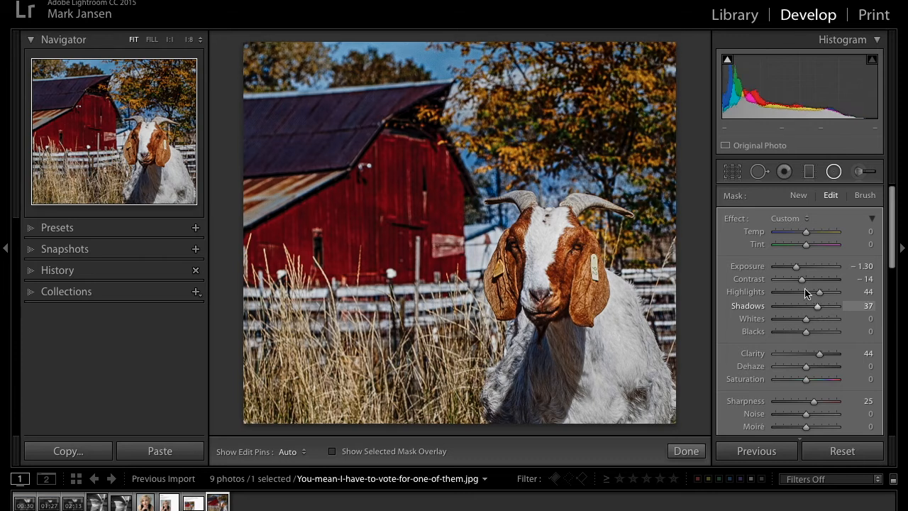
- Settle the filter exposure at -1.49 and raise clarity to 56
left_click_drag(798, 266, 794, 266)
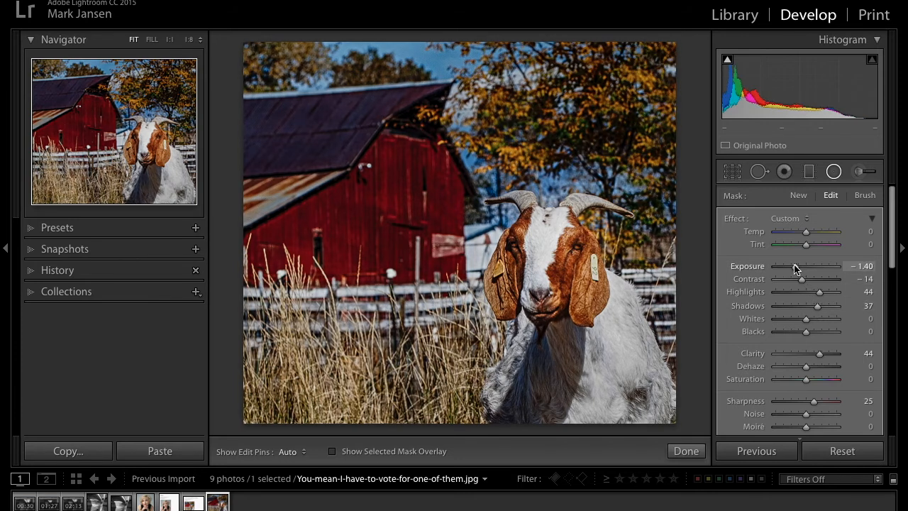
left_click_drag(809, 266, 804, 266)
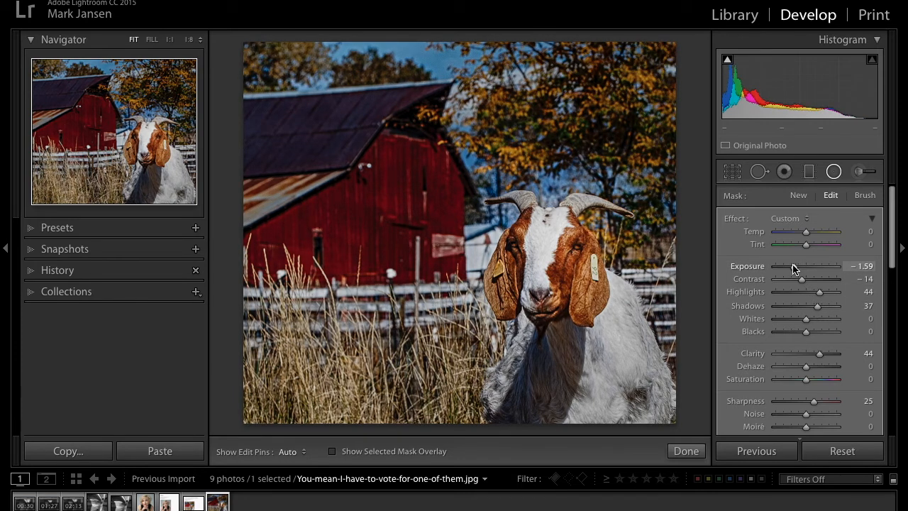
left_click_drag(806, 266, 809, 266)
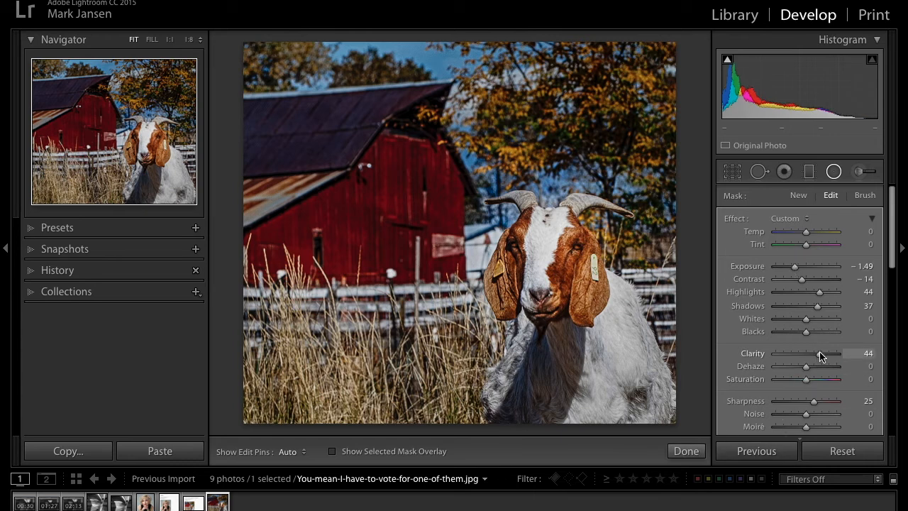
left_click_drag(810, 353, 823, 354)
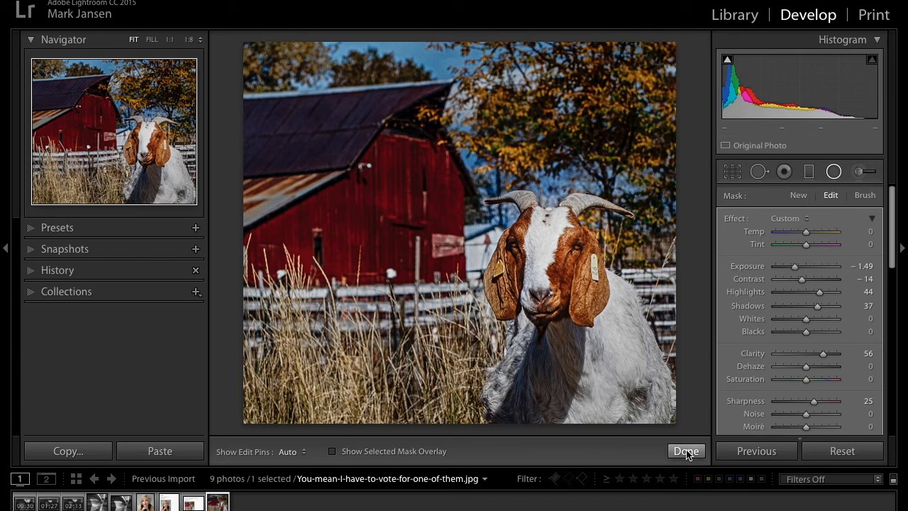
- Close the radial filter with Done and set Basic Exposure to +0.80
left_click(686, 451)
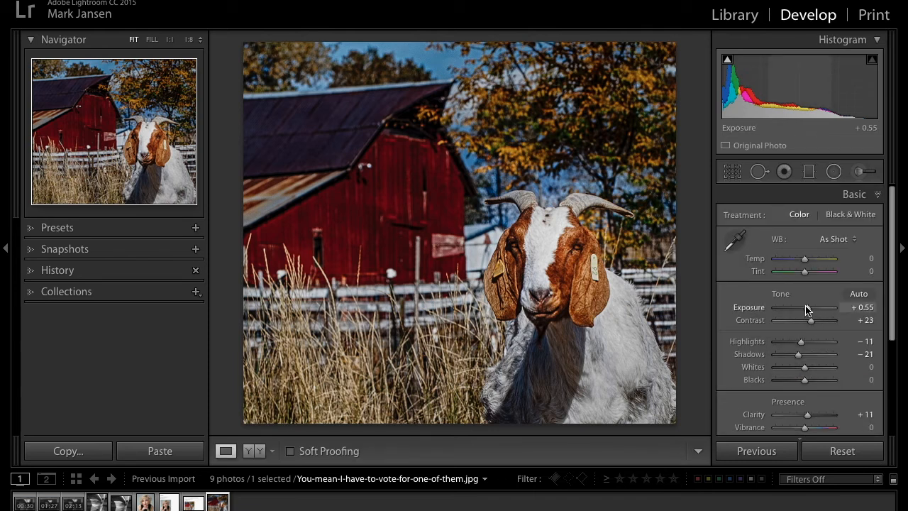
left_click_drag(805, 307, 814, 307)
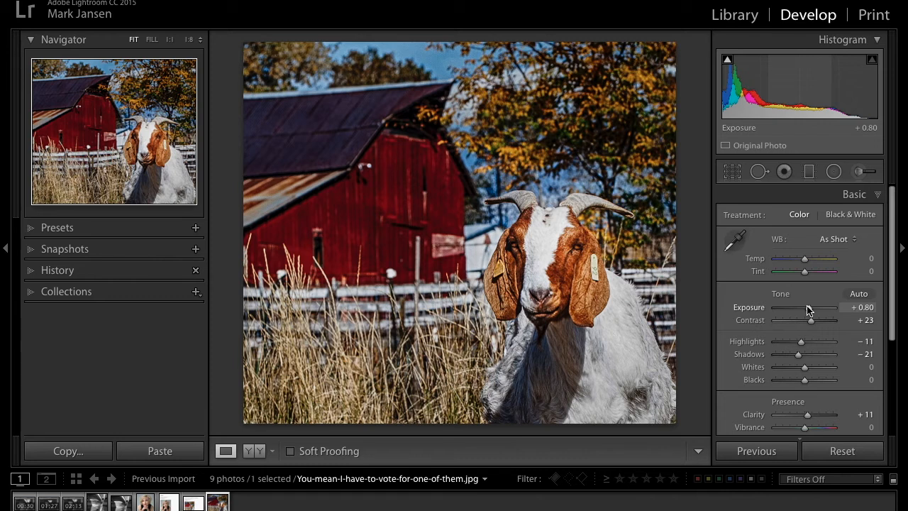
mouse_move(631, 141)
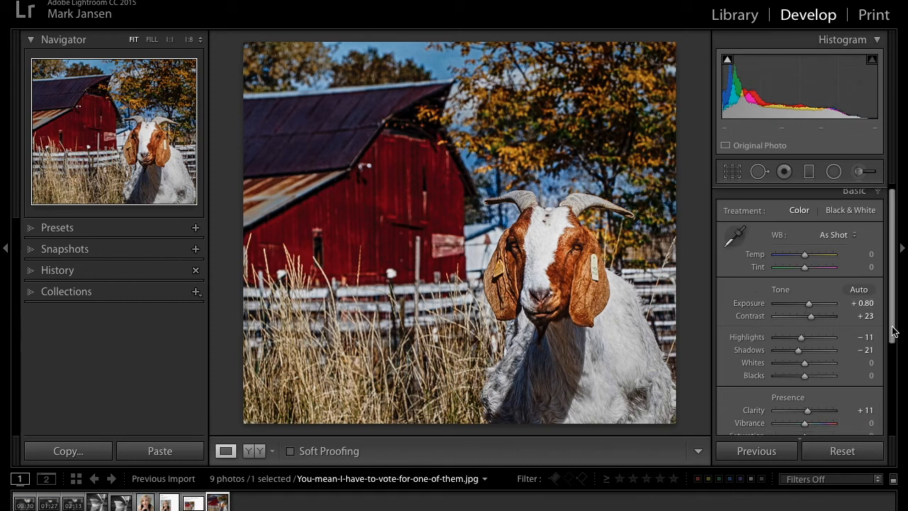
- Expand Effects and set Post-Crop Vignetting Amount to -9
scroll("down", 3)
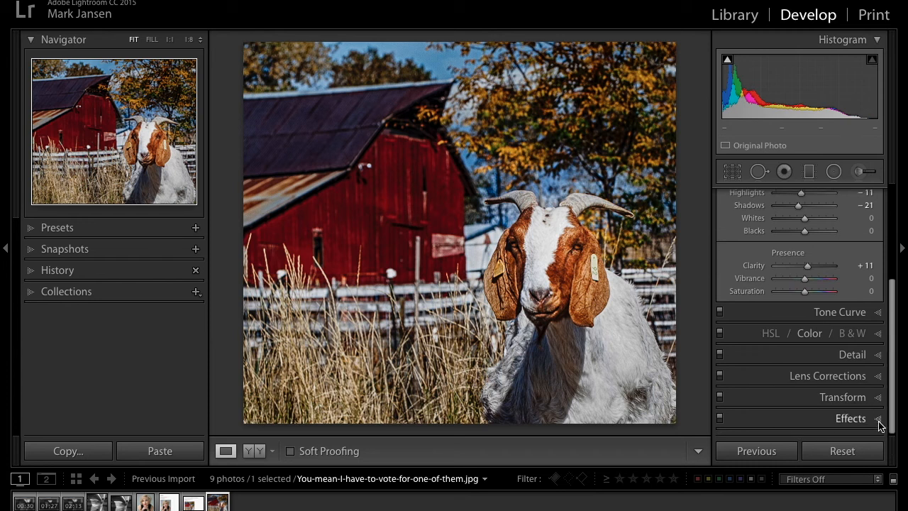
left_click(851, 417)
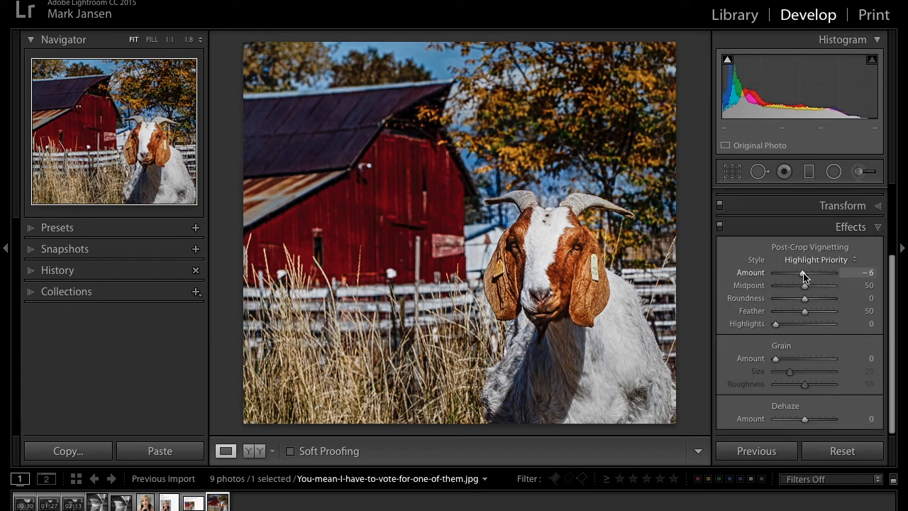
left_click_drag(805, 273, 802, 274)
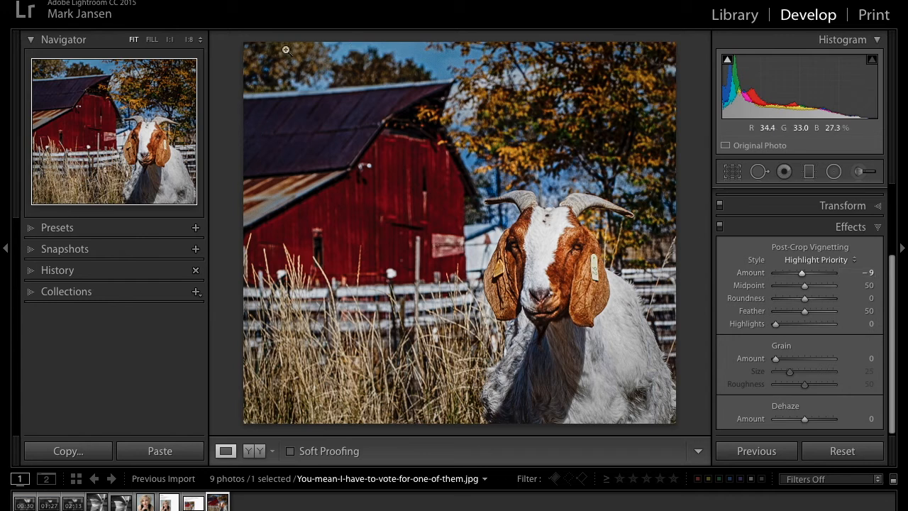
mouse_move(661, 46)
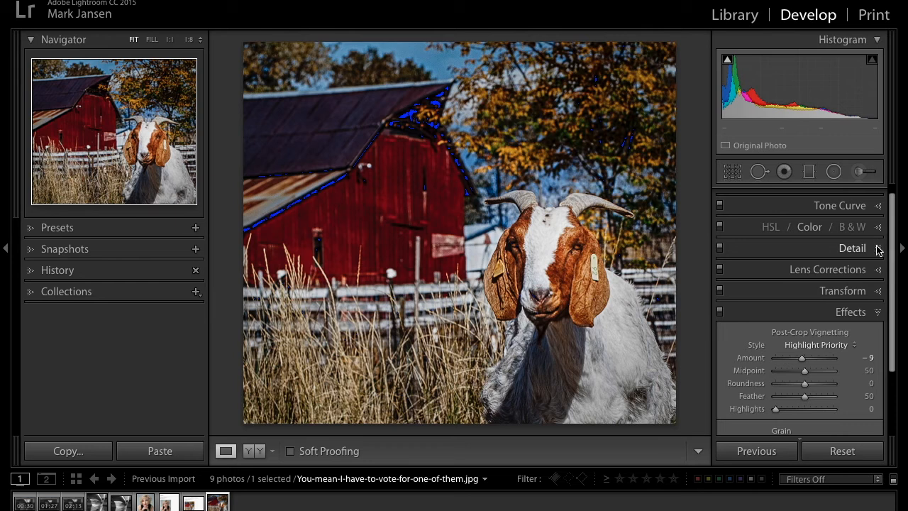
- In Detail, try sharpening, return it to 0, and set Luminance noise reduction to 31
left_click(853, 248)
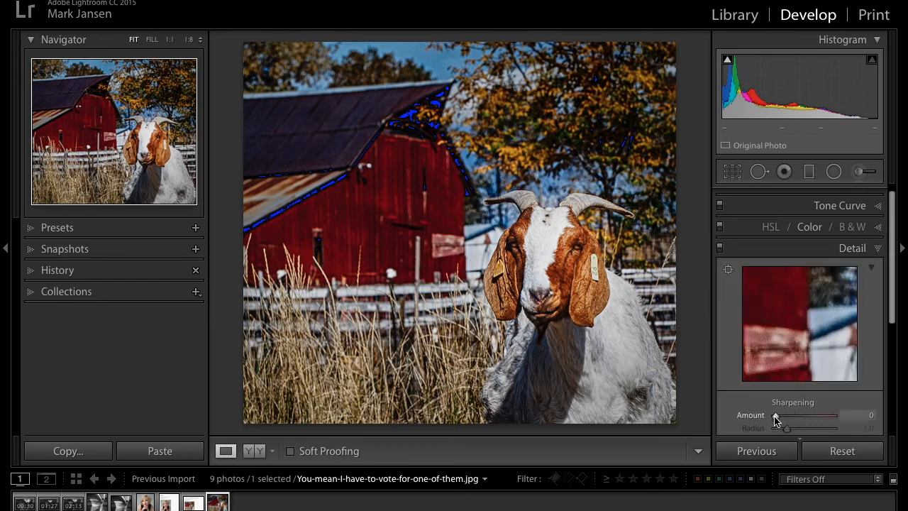
left_click_drag(775, 415, 790, 415)
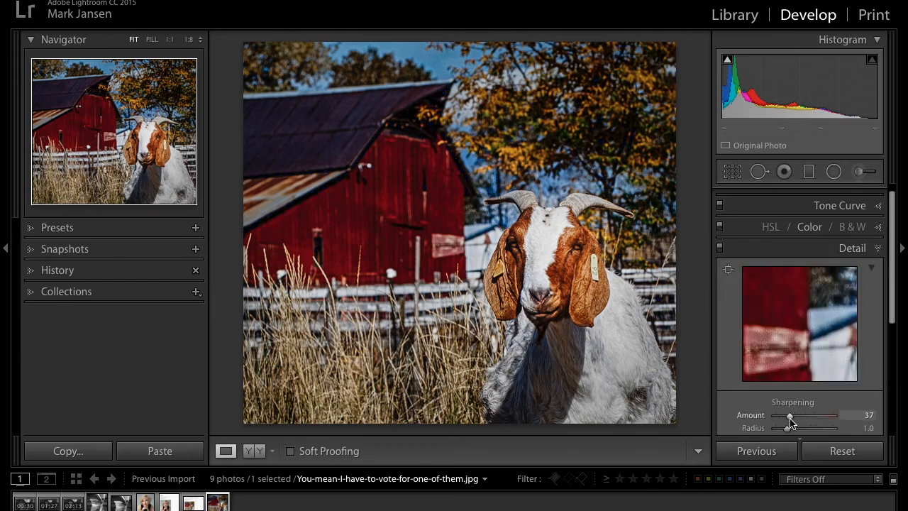
left_click_drag(789, 415, 780, 415)
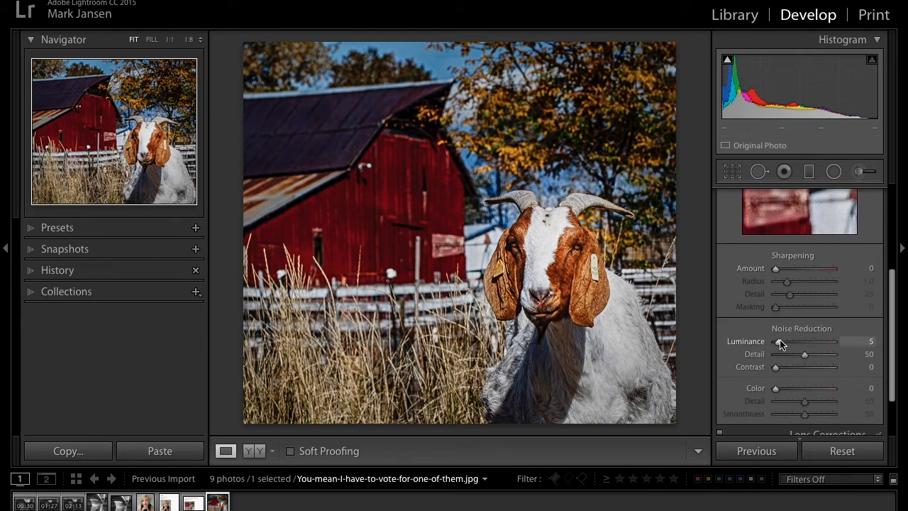
left_click_drag(779, 342, 793, 341)
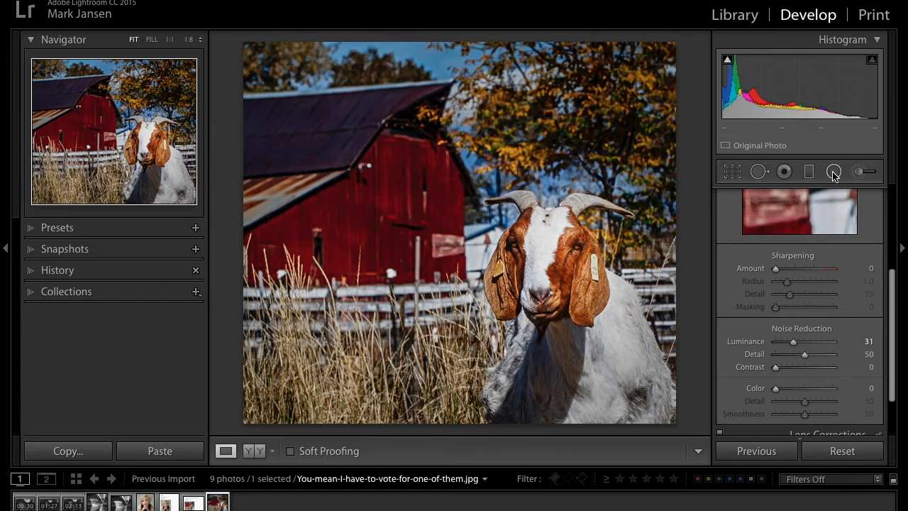
- Reopen the radial filter and brighten its exposure to about +2
left_click(834, 171)
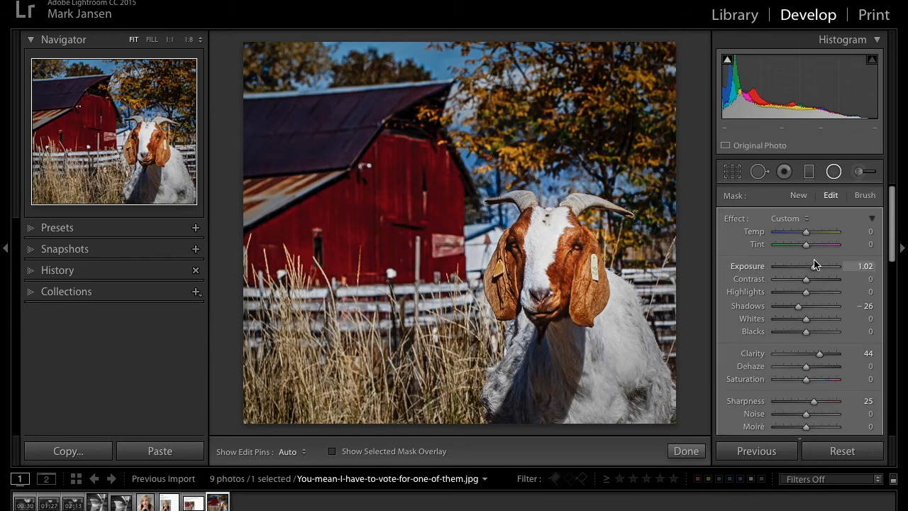
left_click_drag(807, 266, 820, 266)
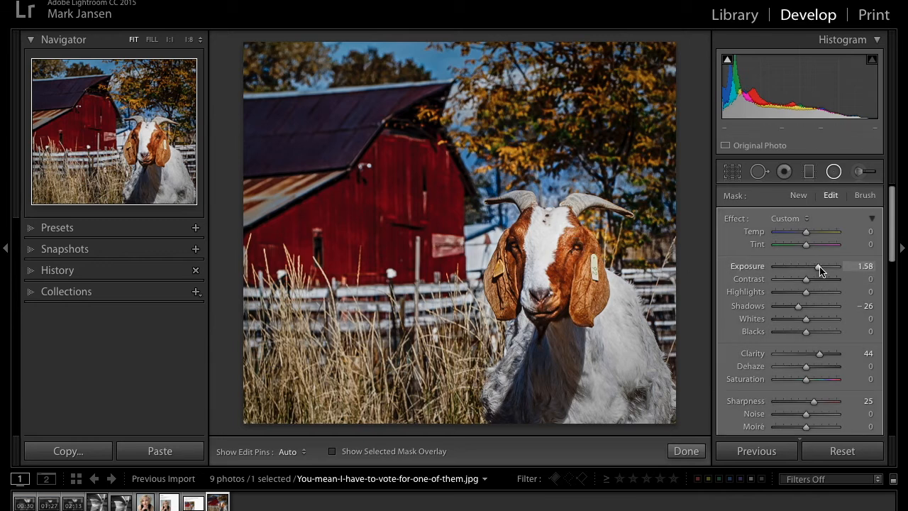
left_click_drag(807, 268, 823, 268)
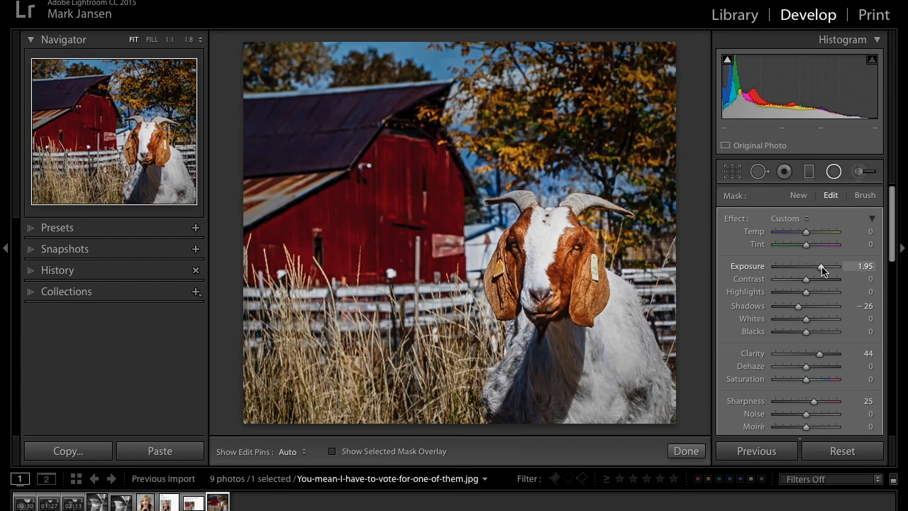
left_click_drag(807, 266, 813, 266)
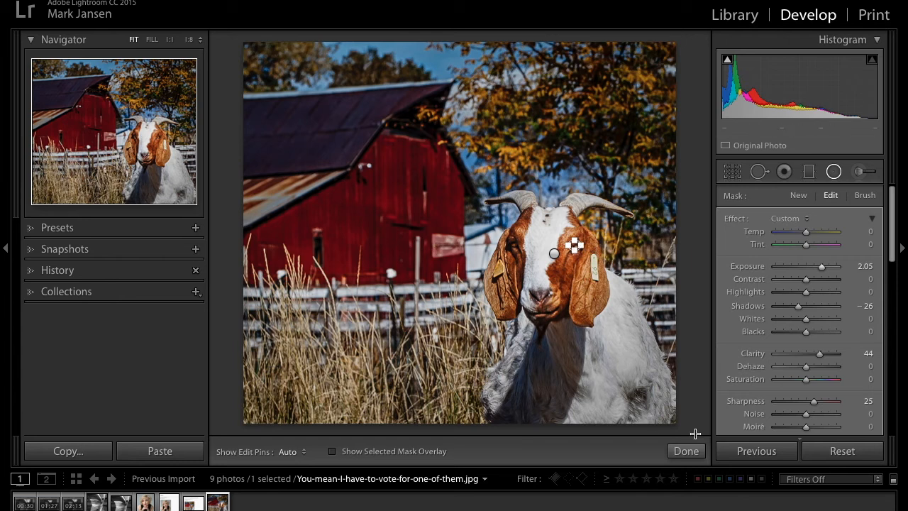
- Select the goat's face pin and lower its exposure to about +1.02
left_click(834, 171)
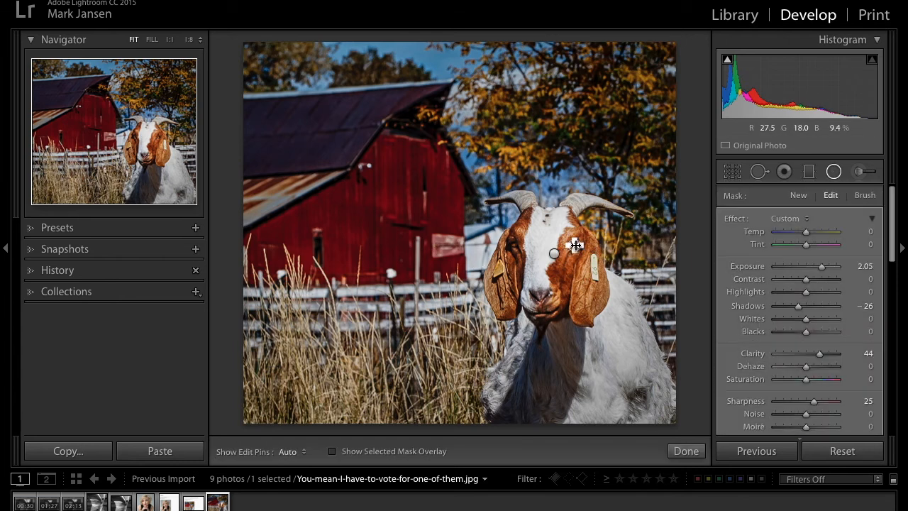
right_click(575, 244)
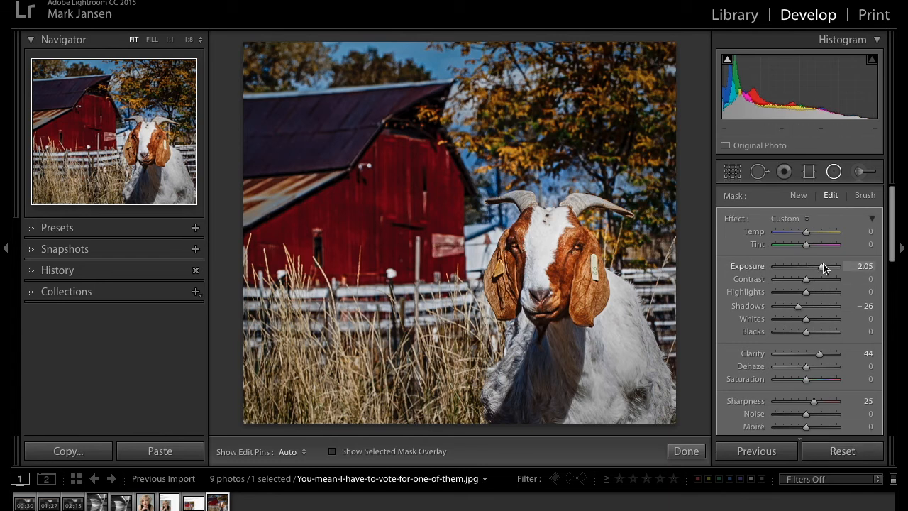
left_click_drag(829, 266, 820, 266)
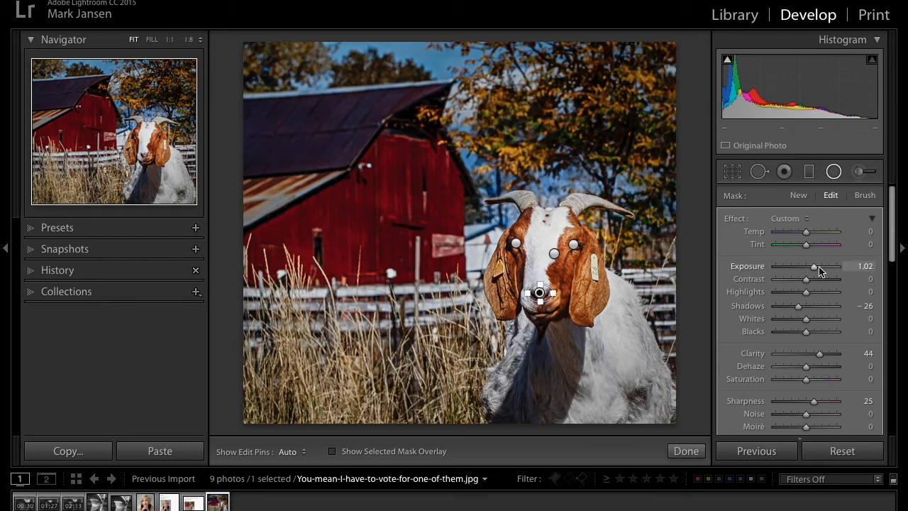
left_click_drag(815, 266, 806, 266)
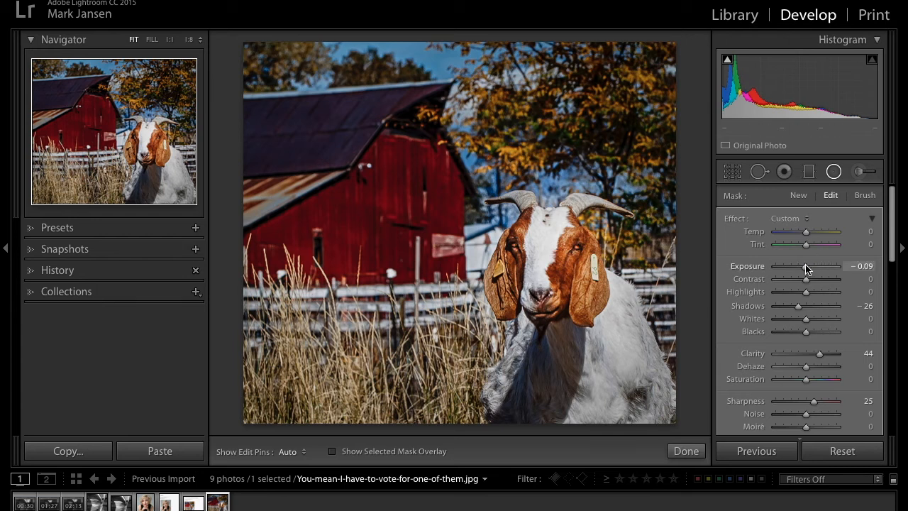
left_click_drag(806, 266, 804, 266)
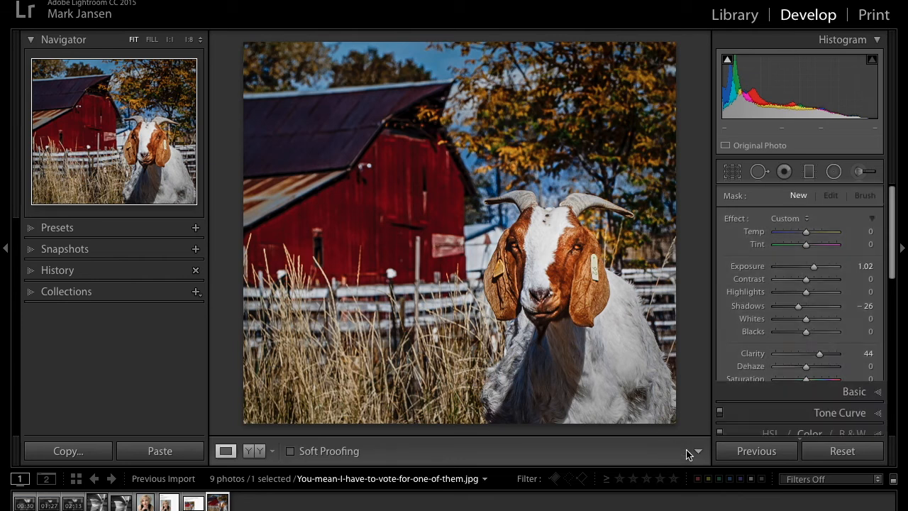
- Finish the local adjustment and create a new snapshot of the edit
left_click(854, 193)
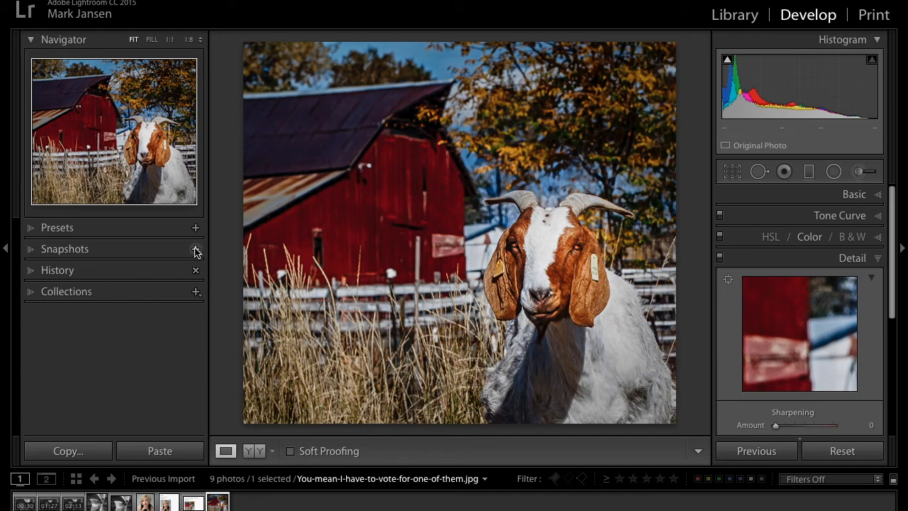
left_click(196, 249)
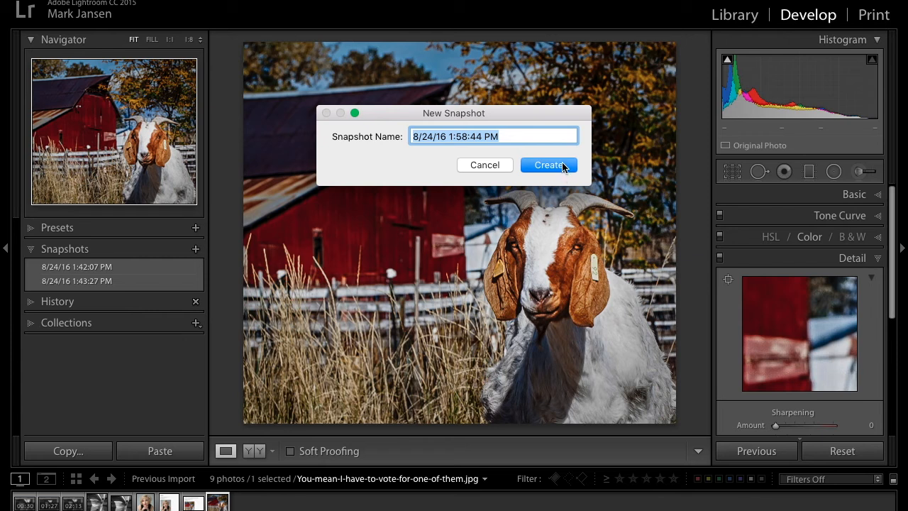
left_click(549, 165)
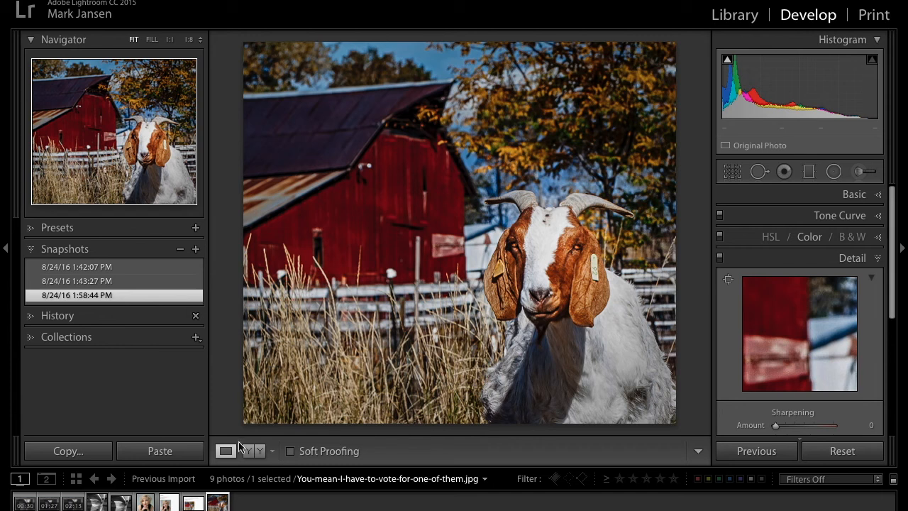
- Compare Before/After, reset the photo, then restore the edit from the new snapshot
left_click(254, 451)
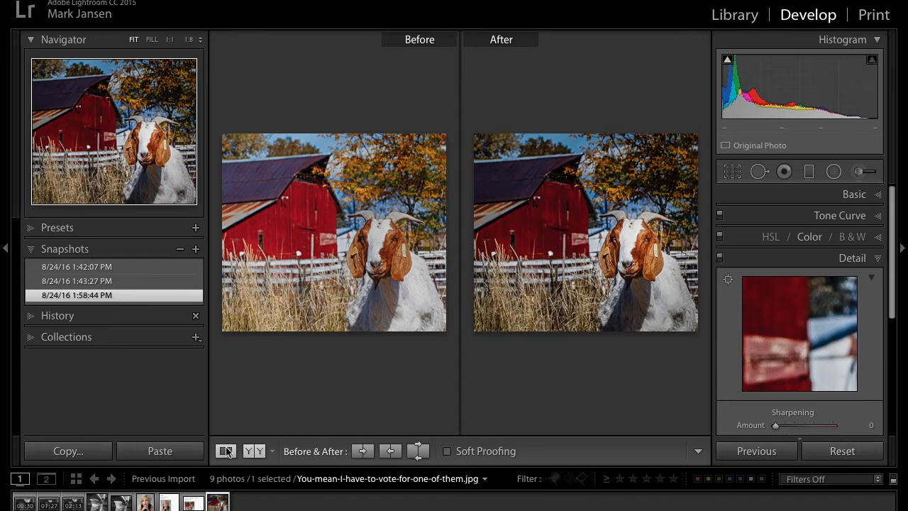
left_click(225, 451)
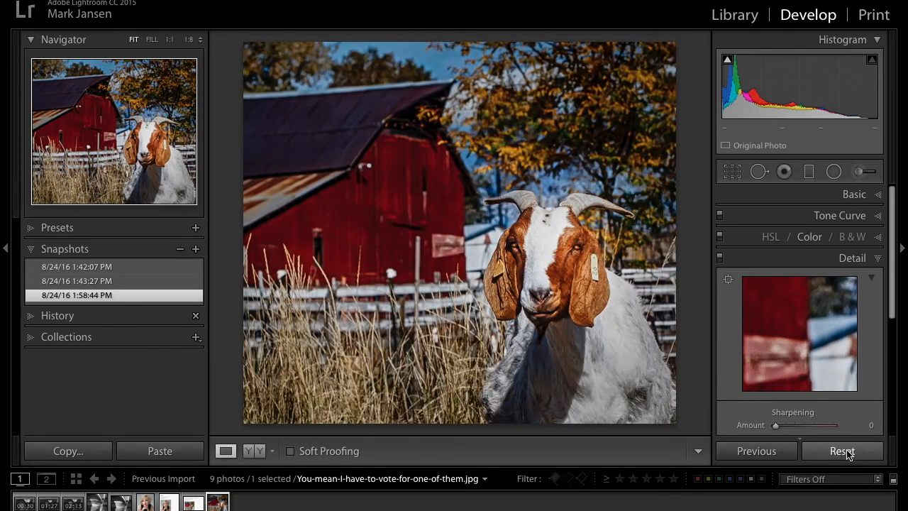
left_click(842, 450)
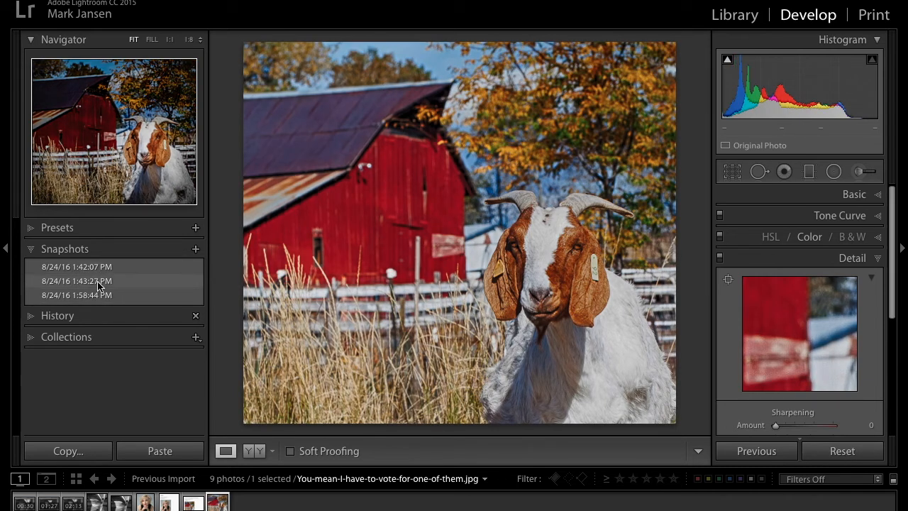
left_click(76, 295)
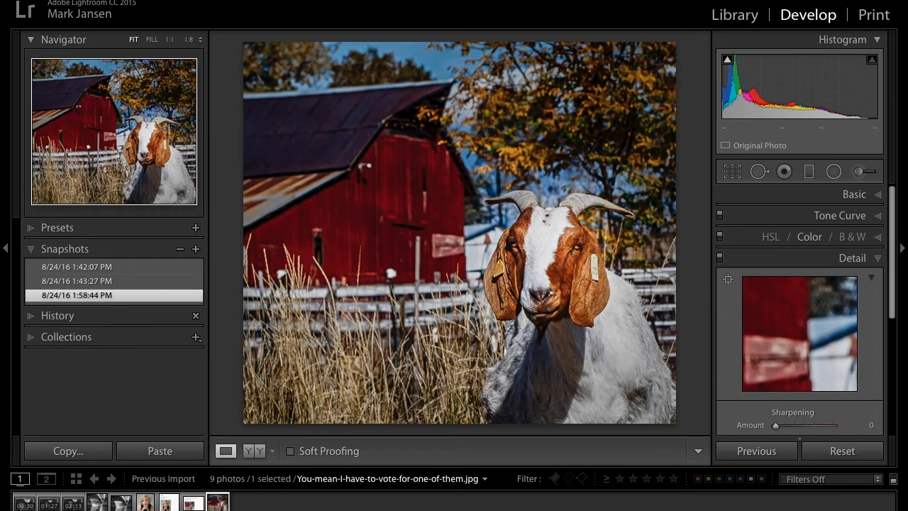
- Switch to the Library module showing the Marina Bay Sands night panorama
left_click(734, 14)
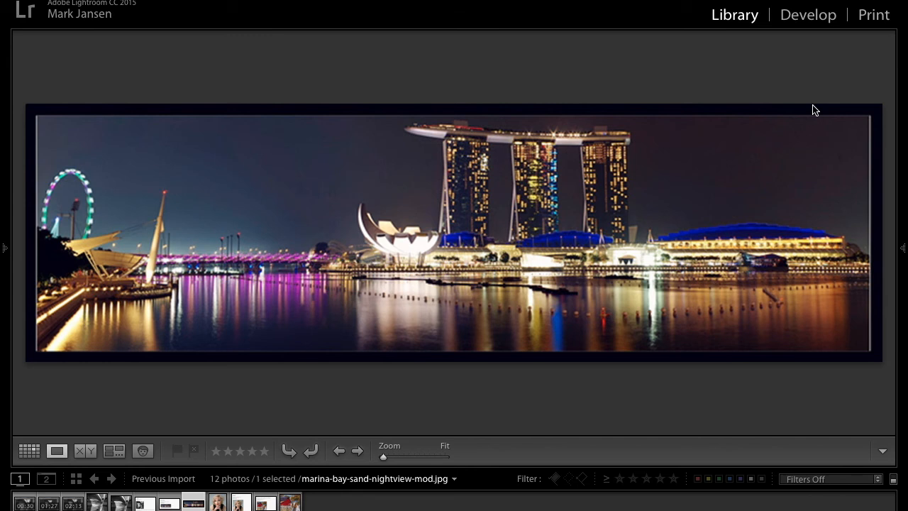
- Select Playful Pic.jpg in the filmstrip to view it in Loupe
left_click(145, 502)
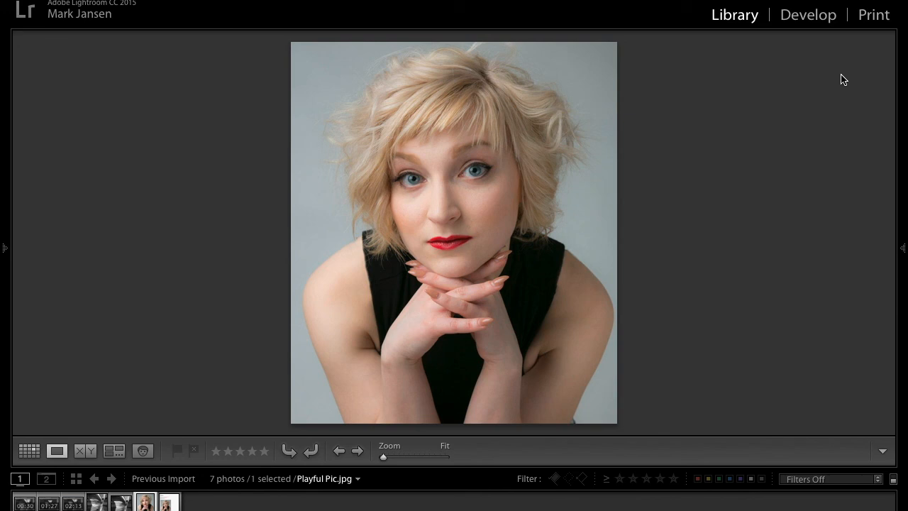
mouse_move(840, 59)
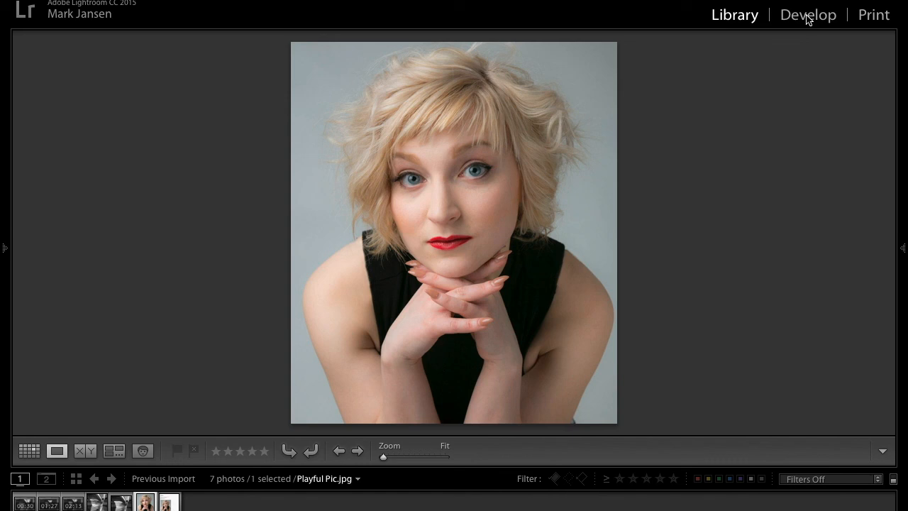
left_click(807, 15)
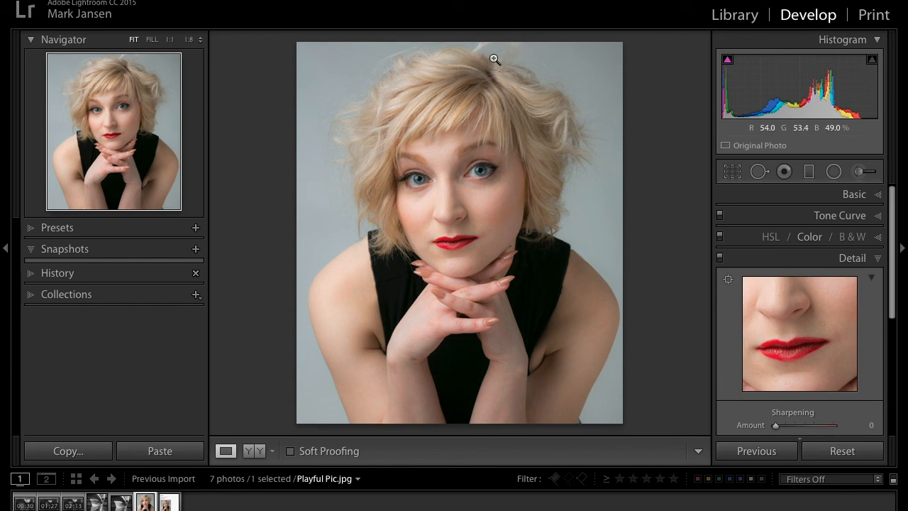
mouse_move(475, 41)
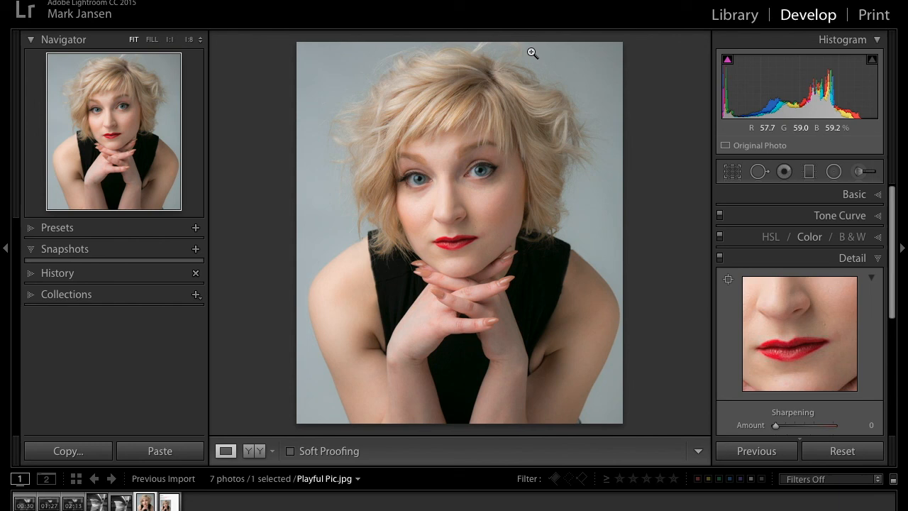
mouse_move(697, 43)
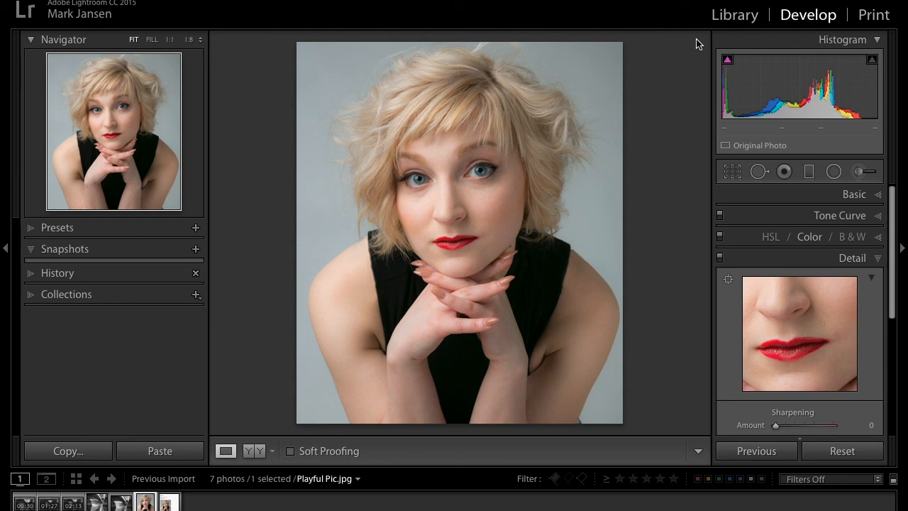
mouse_move(537, 215)
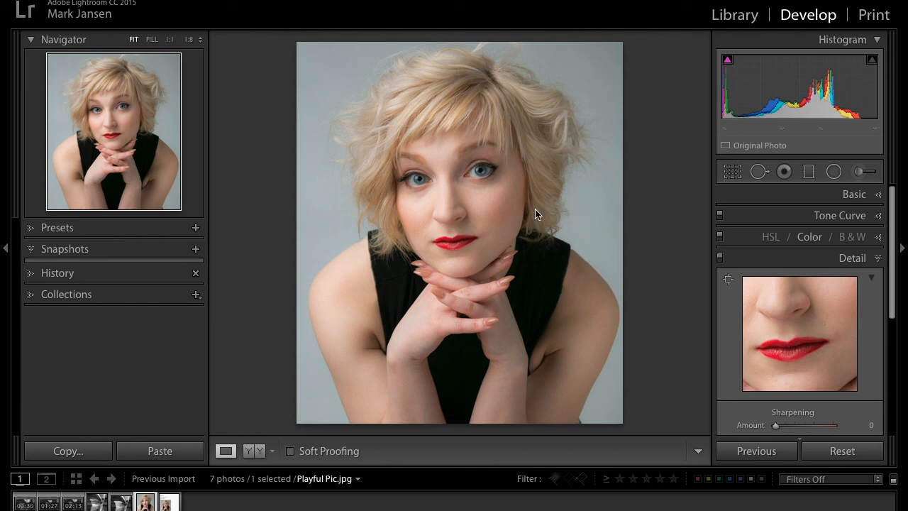
mouse_move(733, 171)
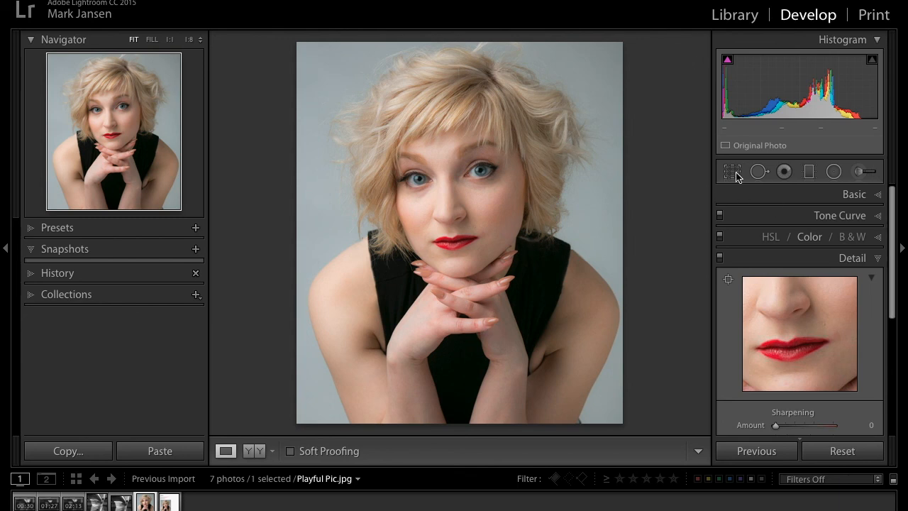
- Unlock the crop aspect ratio and drag the bottom edge up above her arms
left_click(732, 171)
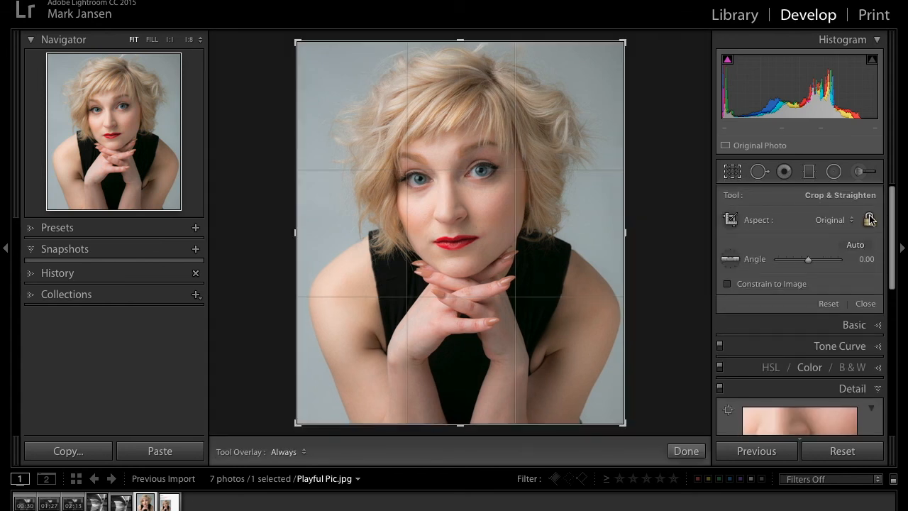
left_click(869, 219)
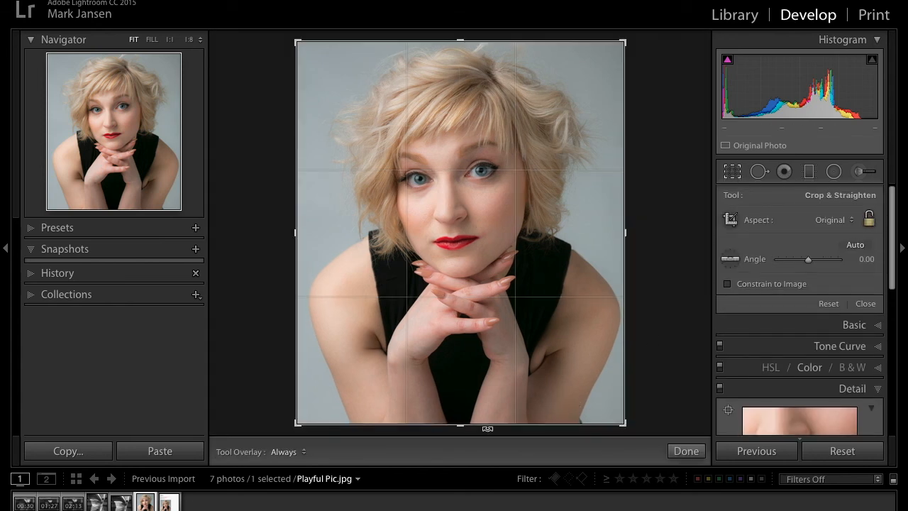
left_click_drag(460, 426, 461, 397)
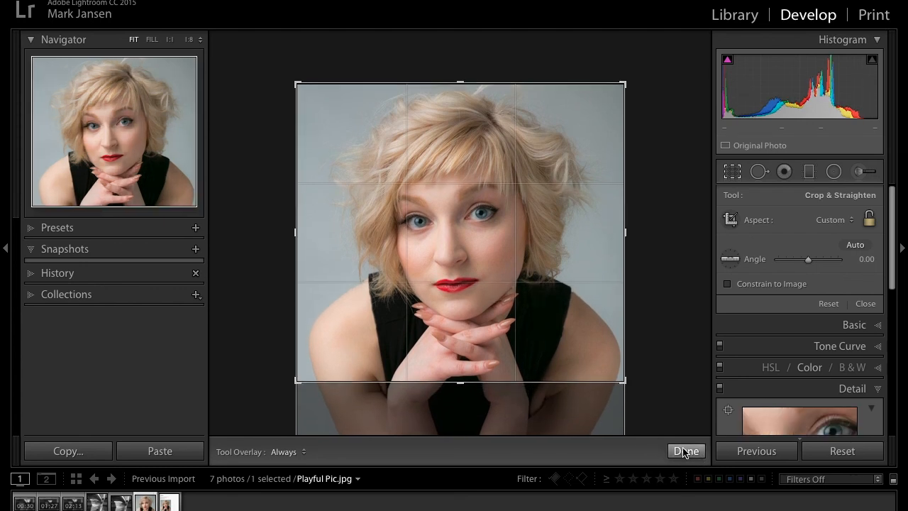
- Commit the tighter bottom crop on Playful Pic with Done
left_click(686, 451)
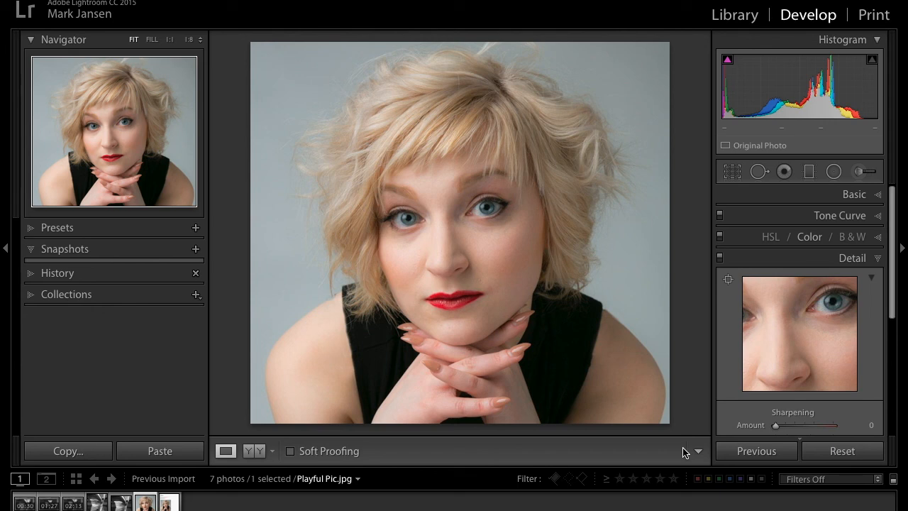
mouse_move(647, 207)
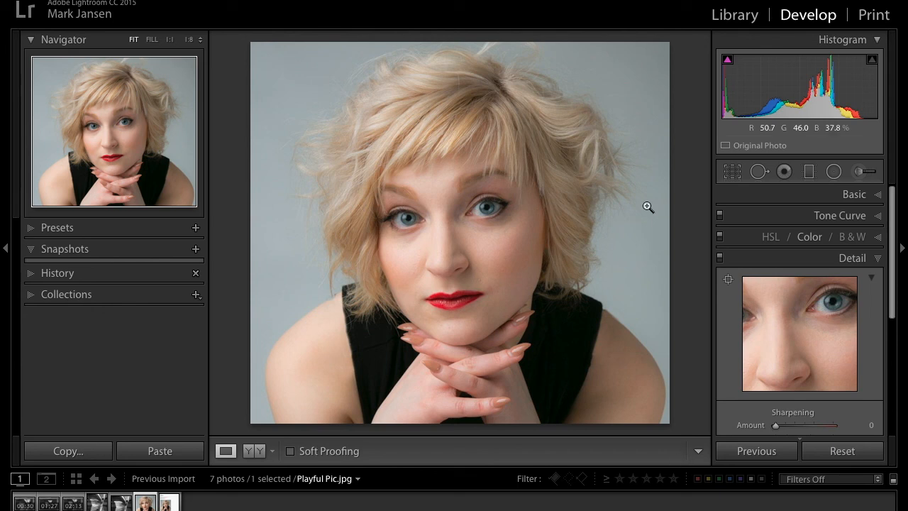